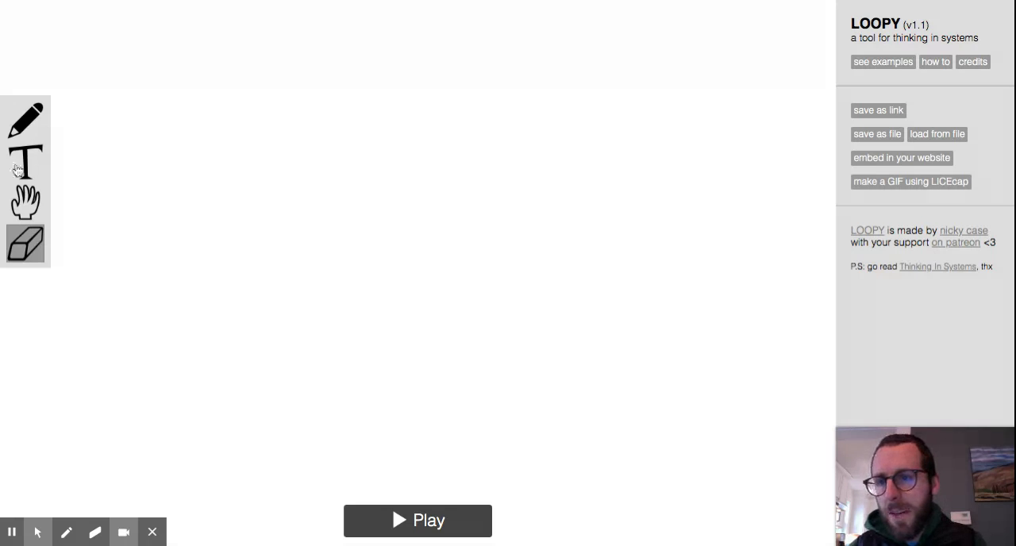
mouse_move(25, 162)
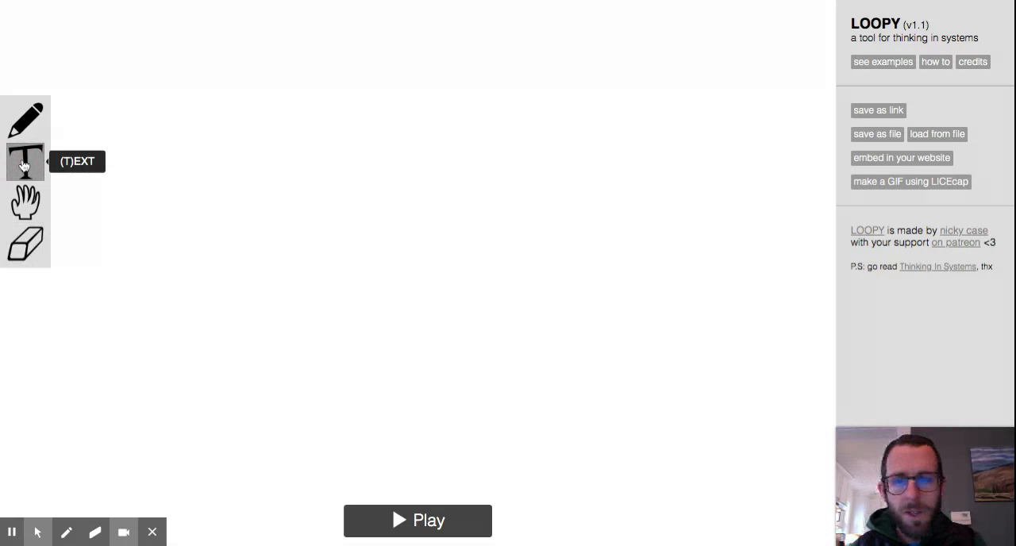
Place a text label reading 'Carbon Cycle' near the top of the canvas
left_click(25, 162)
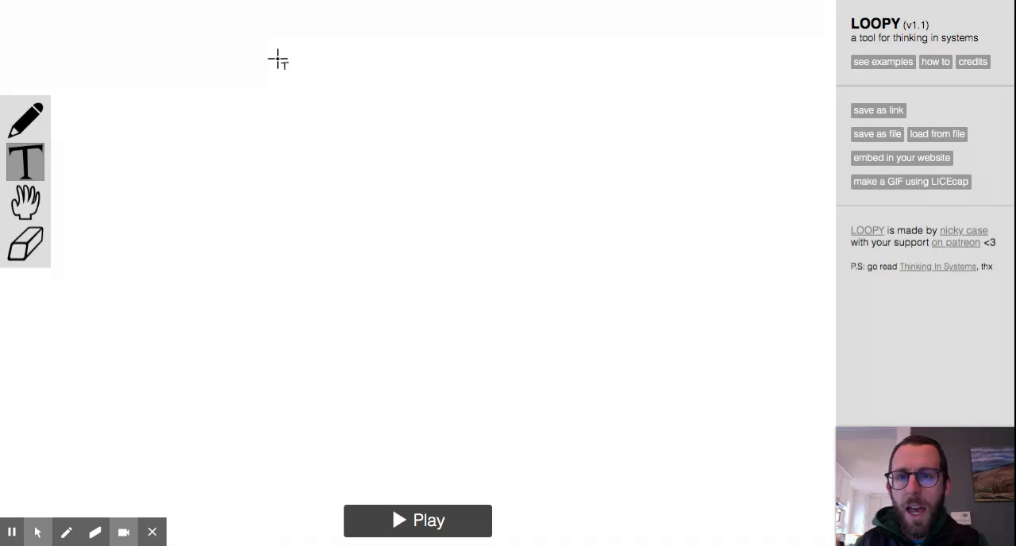
left_click(318, 51)
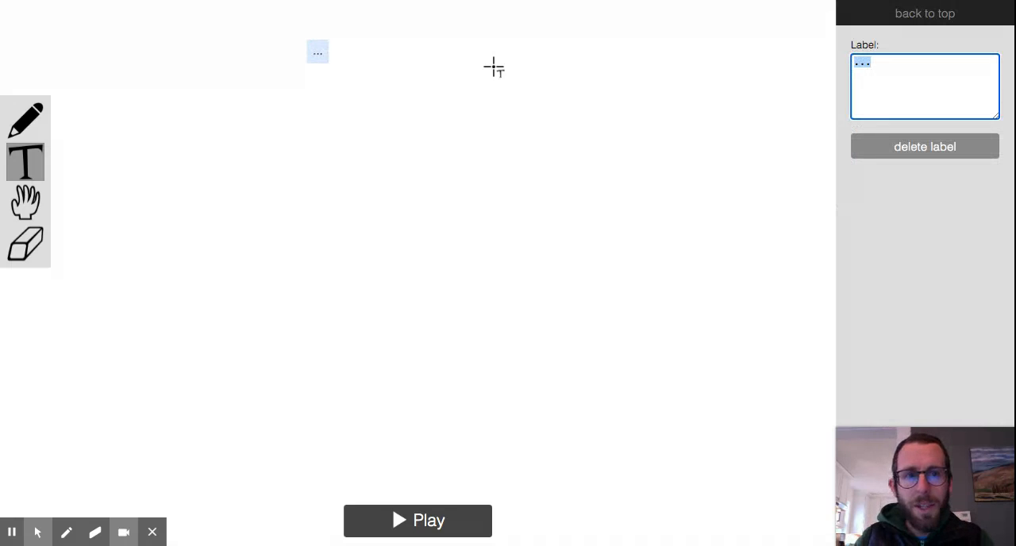
type("c")
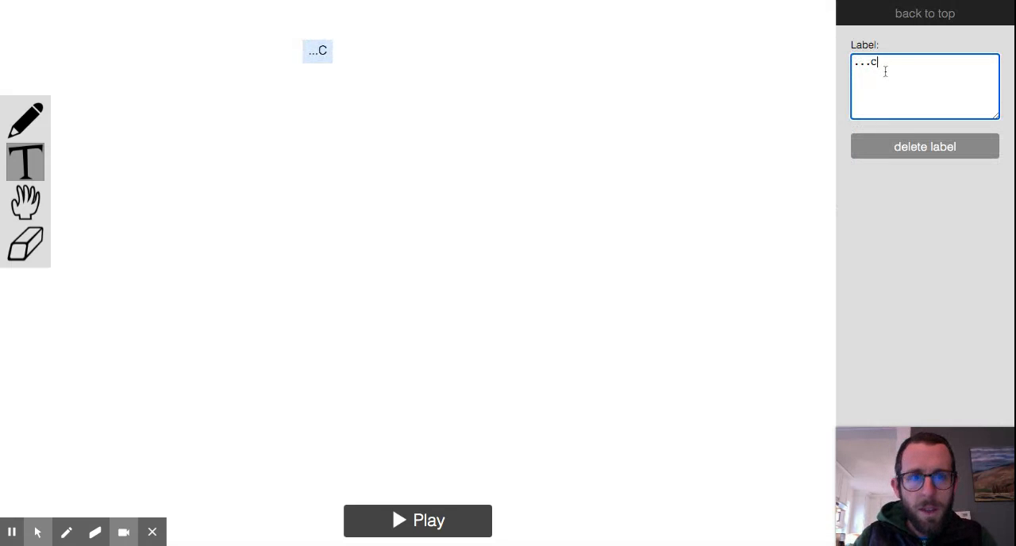
type("Carb")
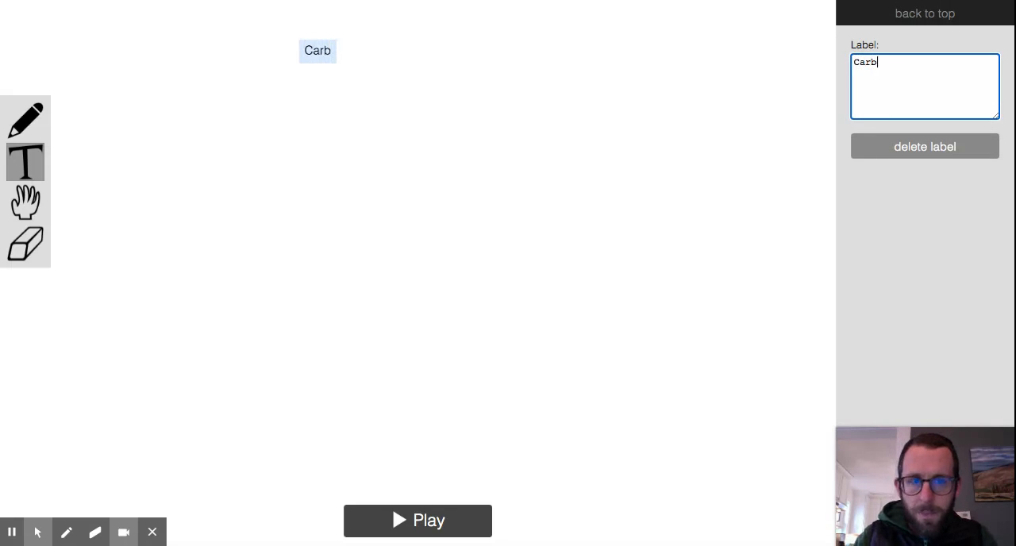
type("on Cycle")
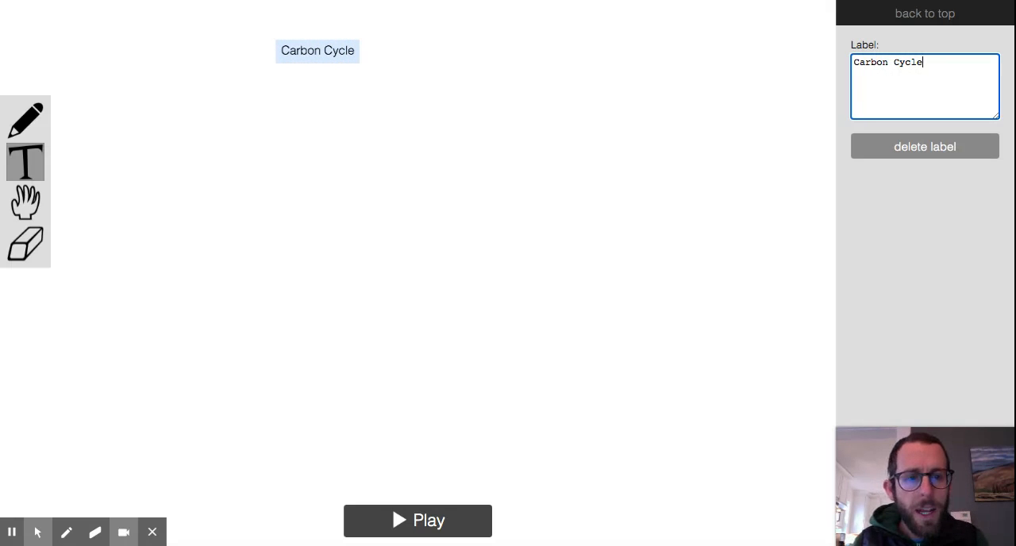
mouse_move(99, 445)
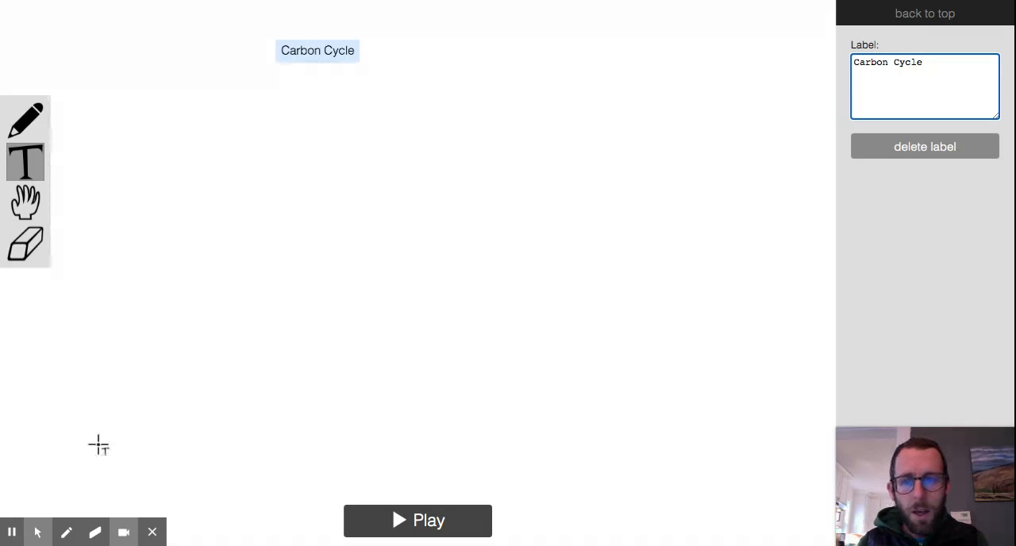
left_click(418, 520)
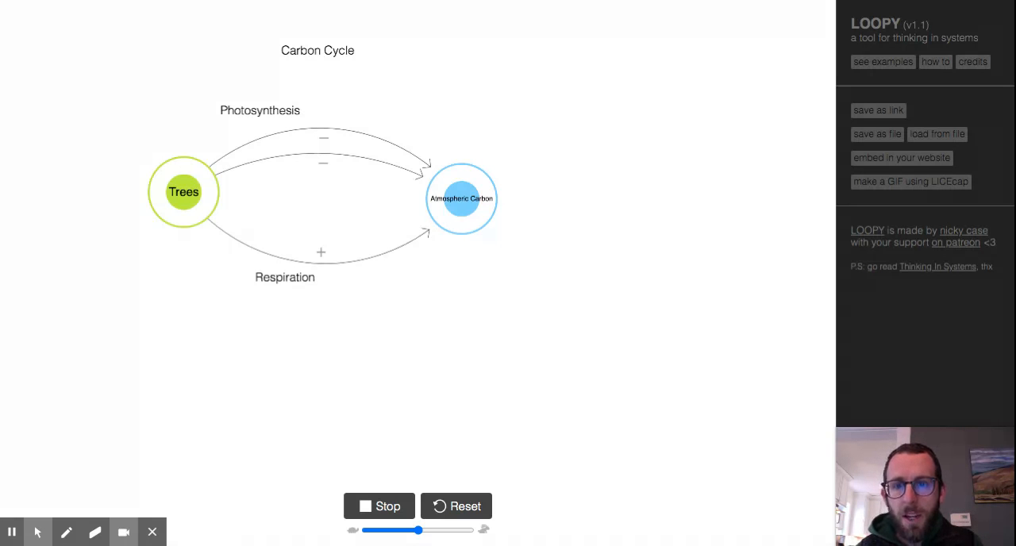
mouse_move(311, 270)
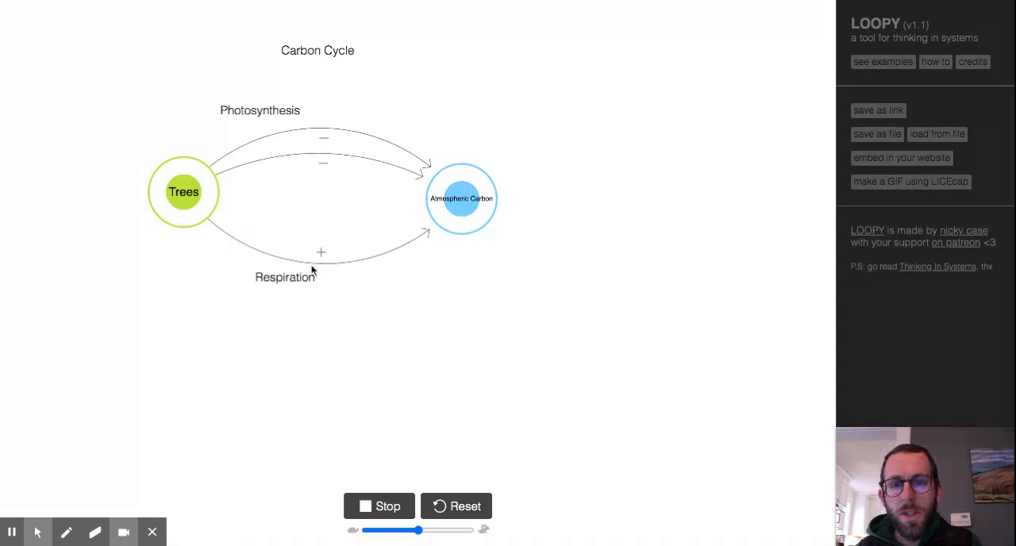
mouse_move(505, 215)
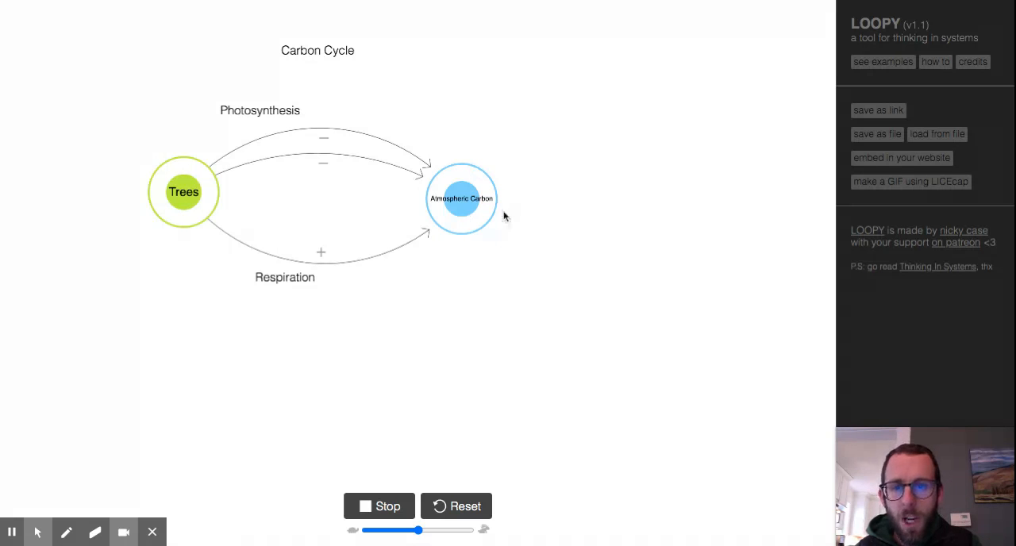
mouse_move(426, 333)
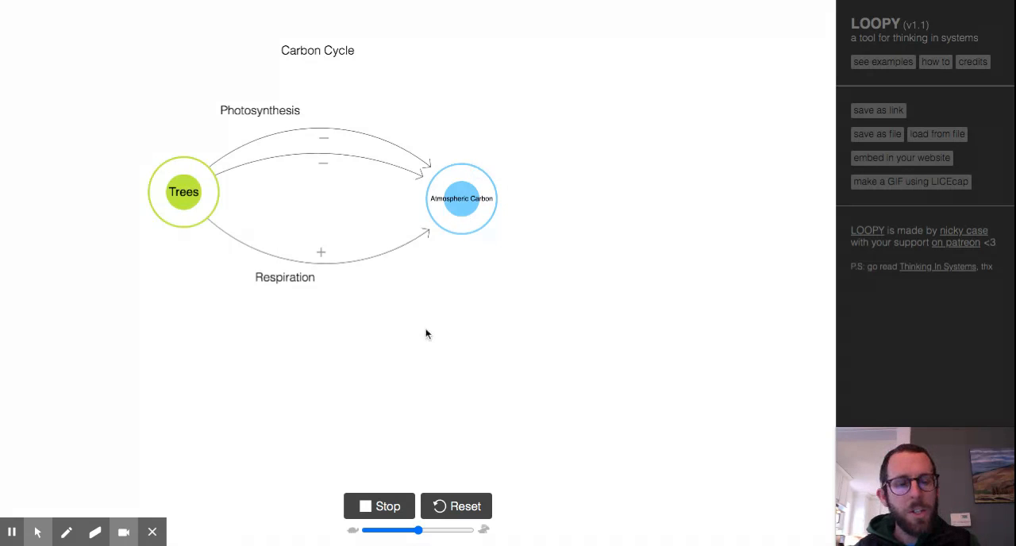
mouse_move(257, 149)
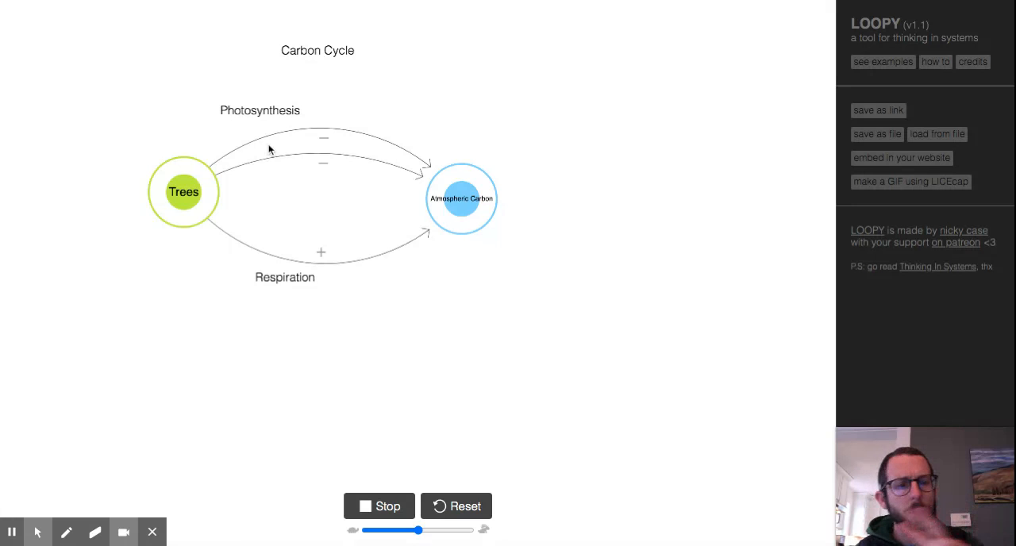
mouse_move(320, 263)
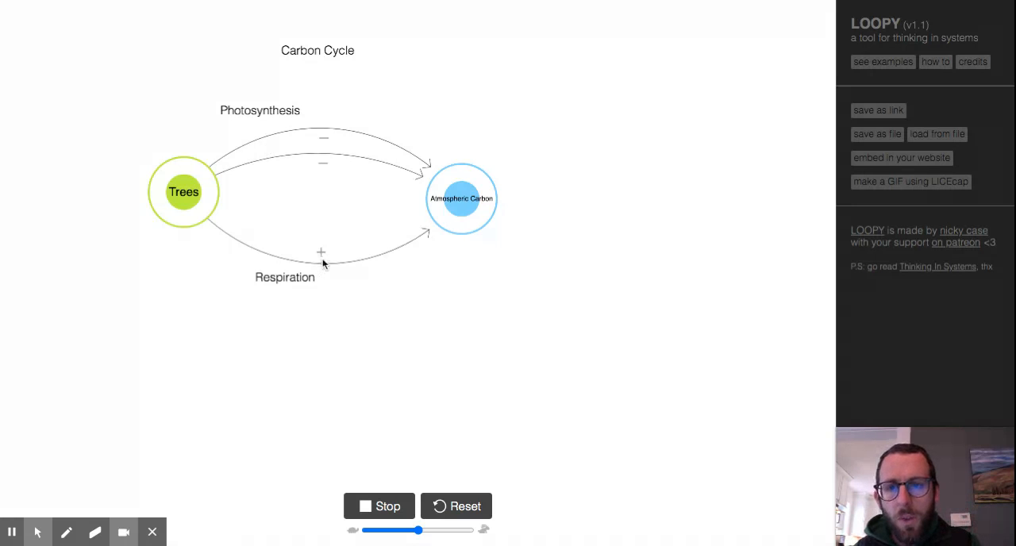
mouse_move(354, 286)
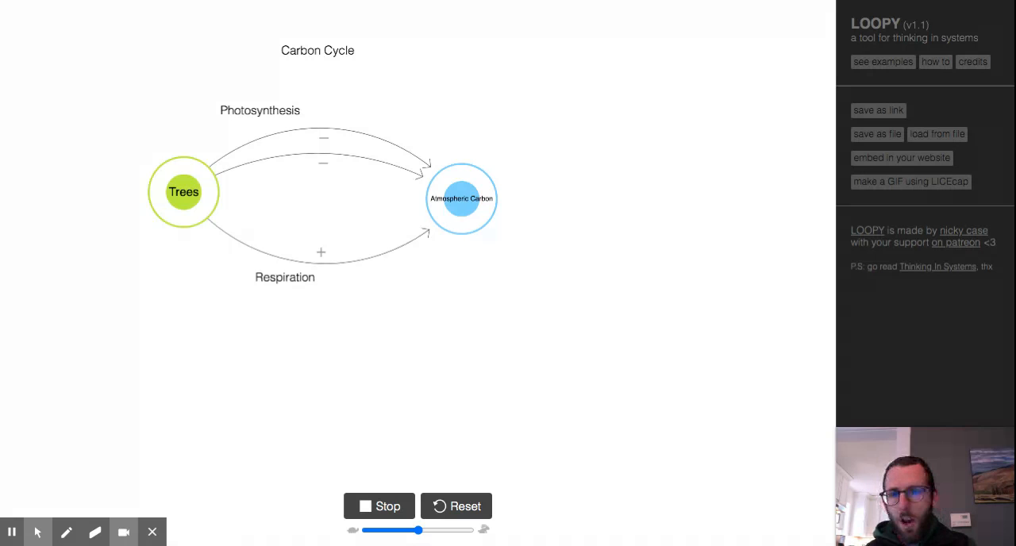
mouse_move(339, 308)
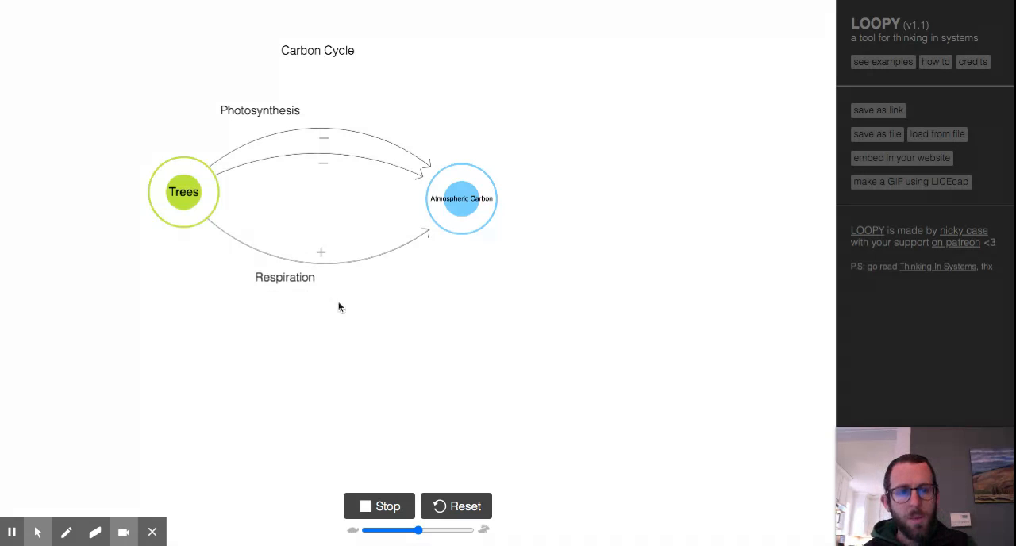
mouse_move(348, 179)
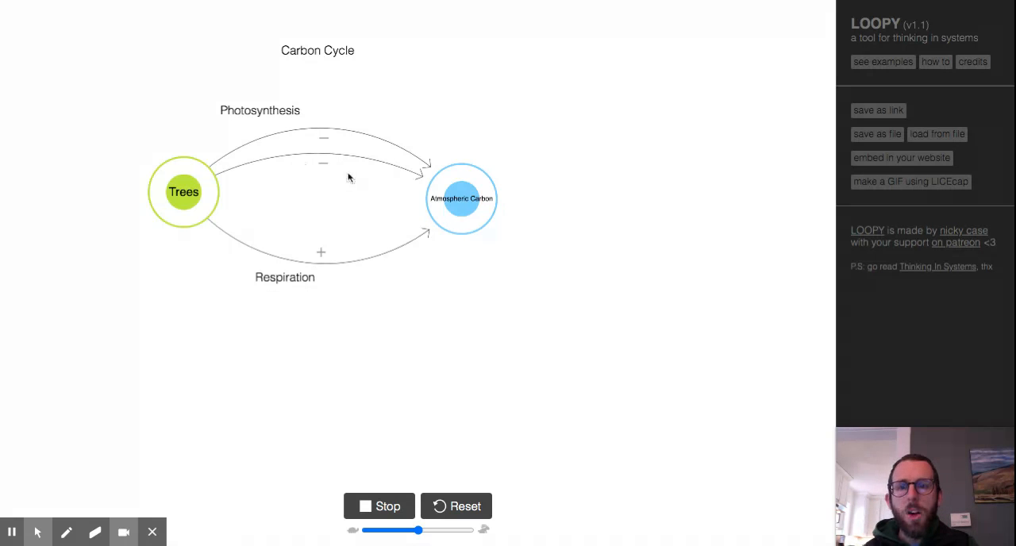
mouse_move(350, 155)
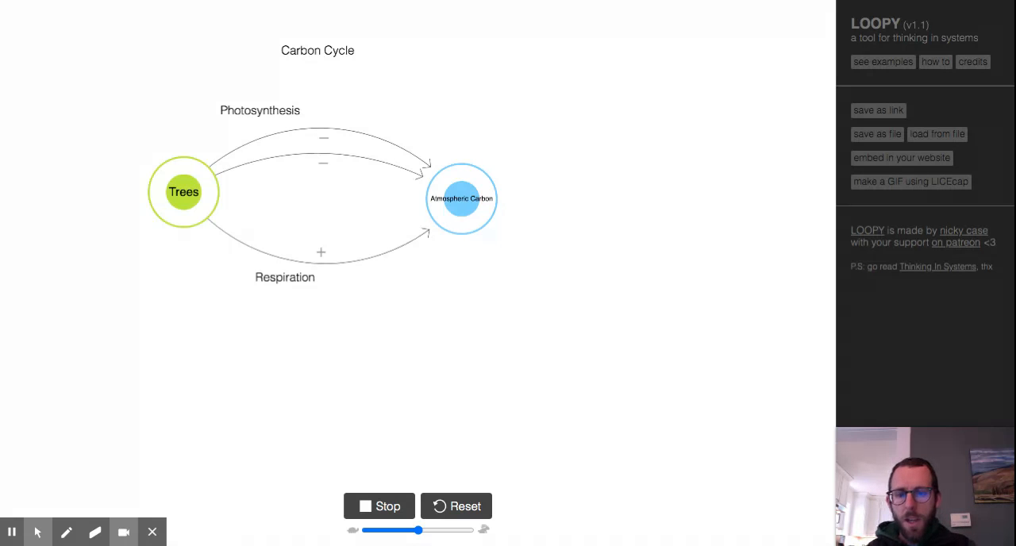
mouse_move(321, 324)
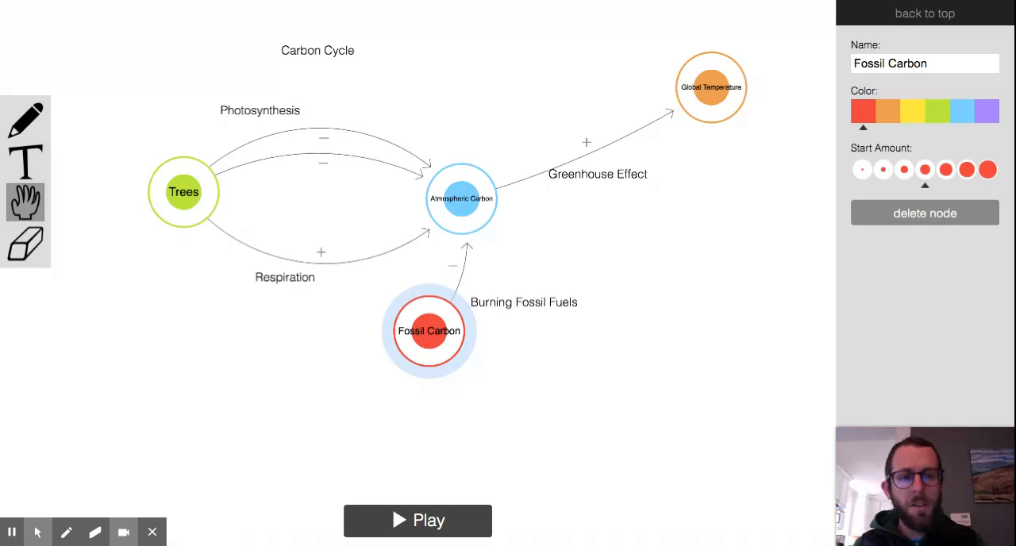
mouse_move(391, 387)
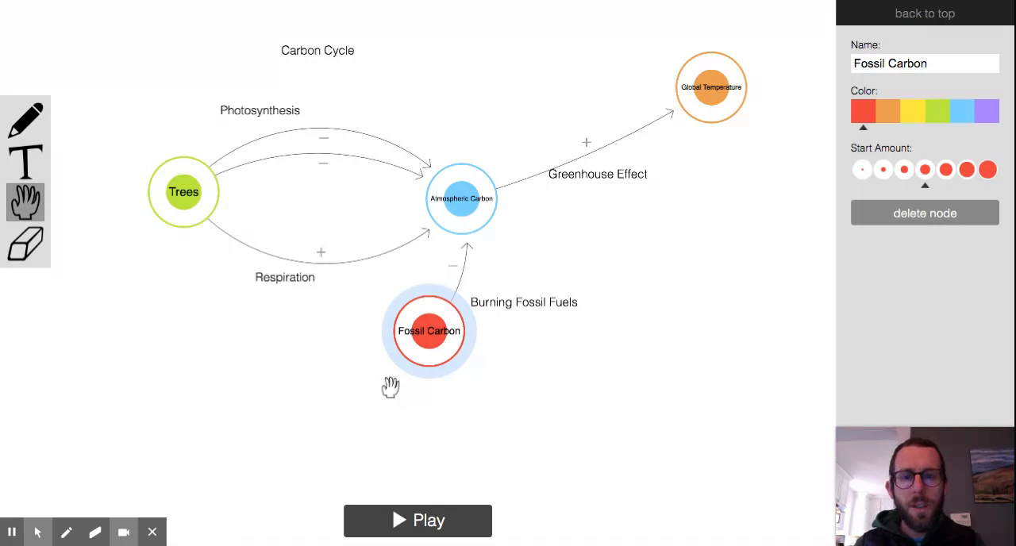
mouse_move(470, 235)
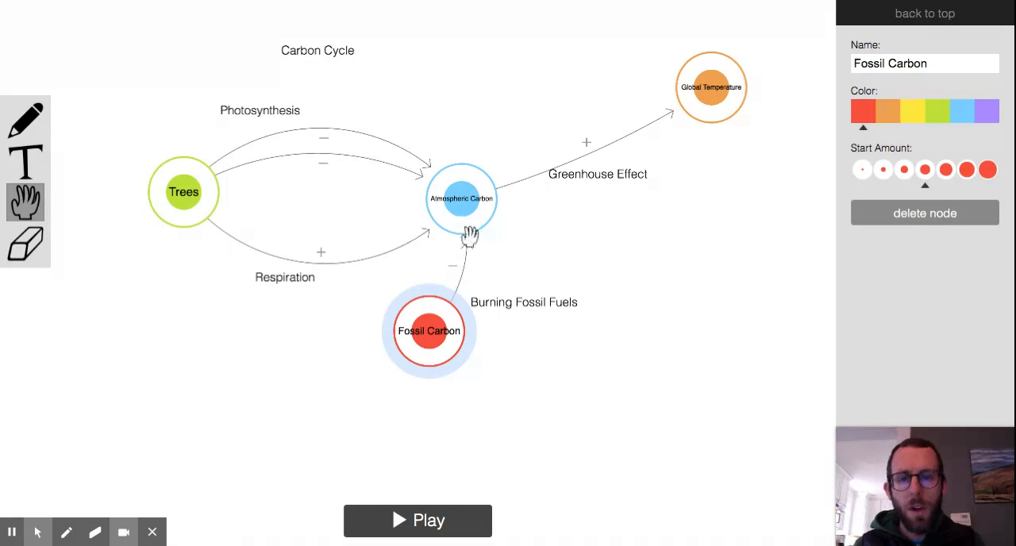
mouse_move(469, 278)
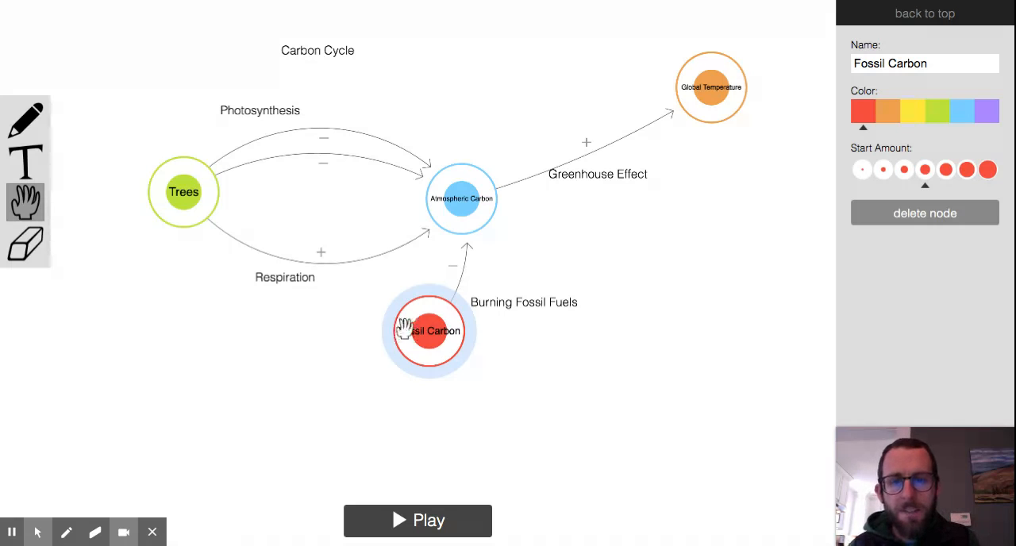
mouse_move(573, 368)
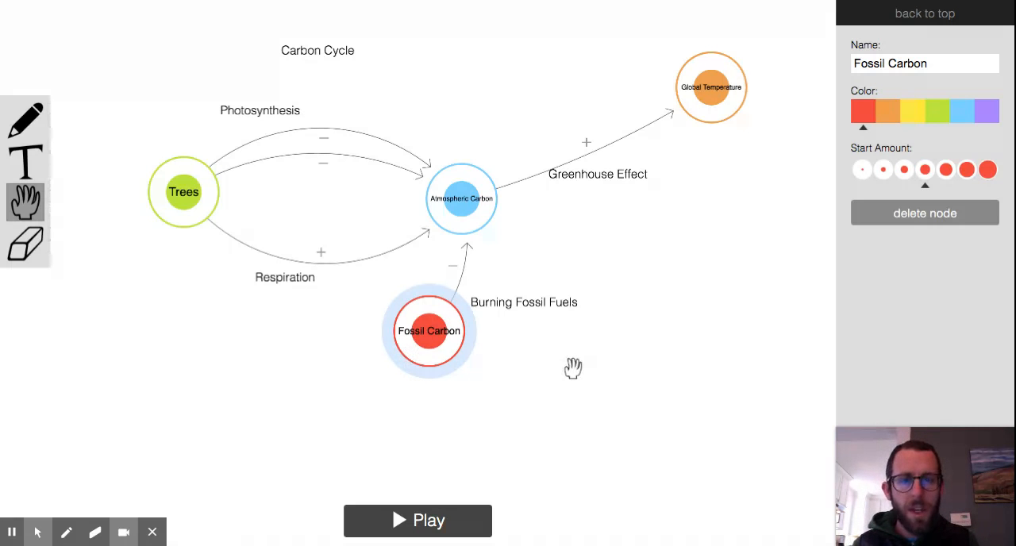
mouse_move(573, 368)
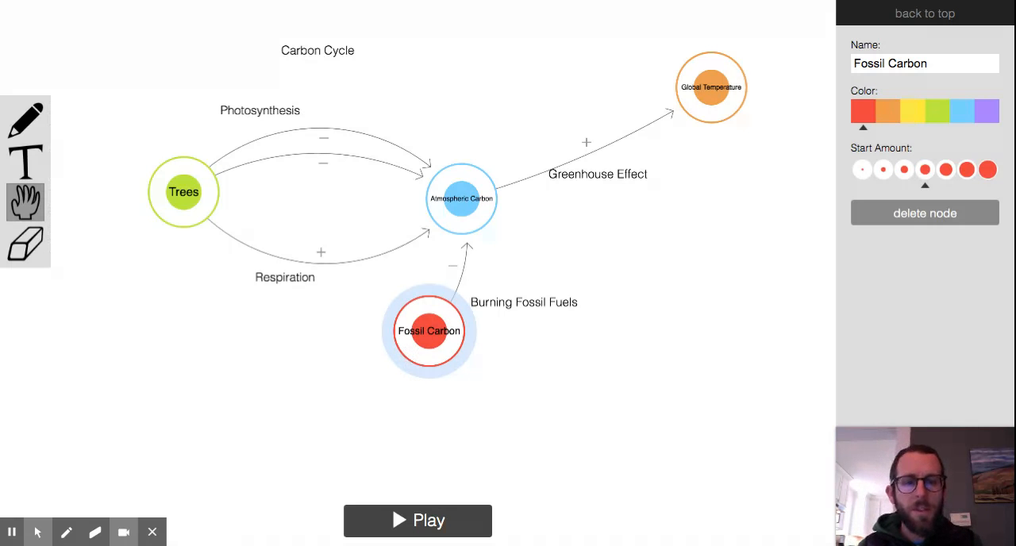
mouse_move(447, 330)
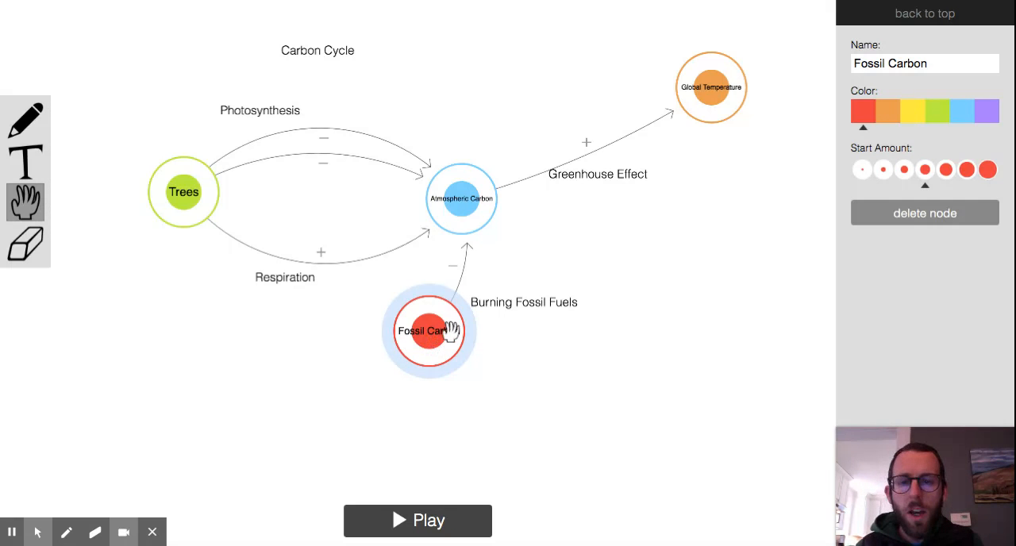
mouse_move(600, 356)
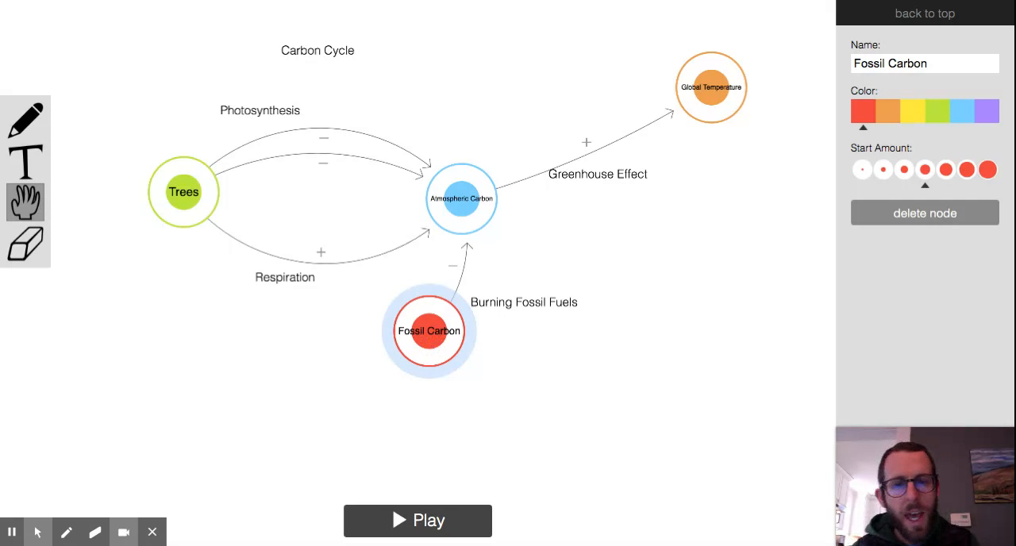
mouse_move(469, 305)
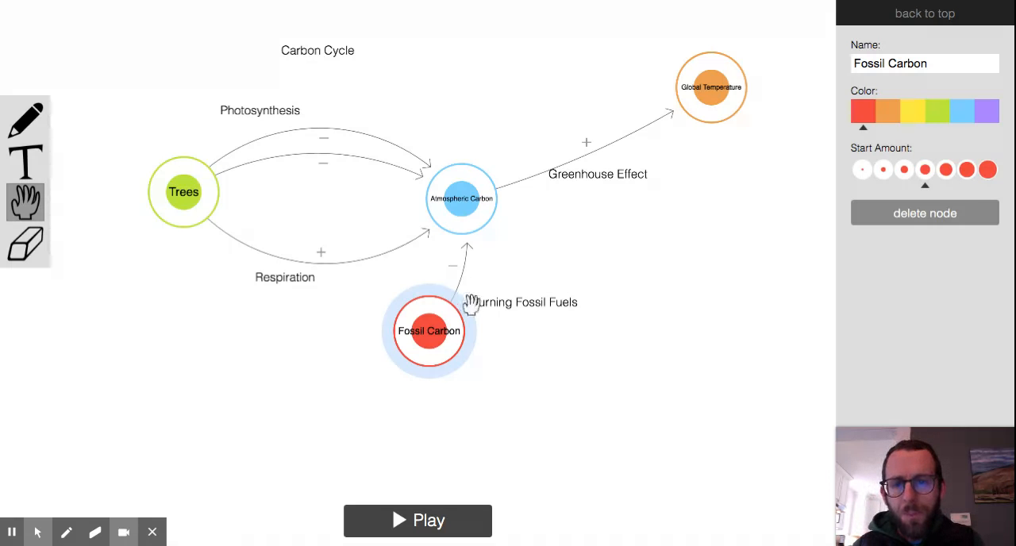
mouse_move(432, 317)
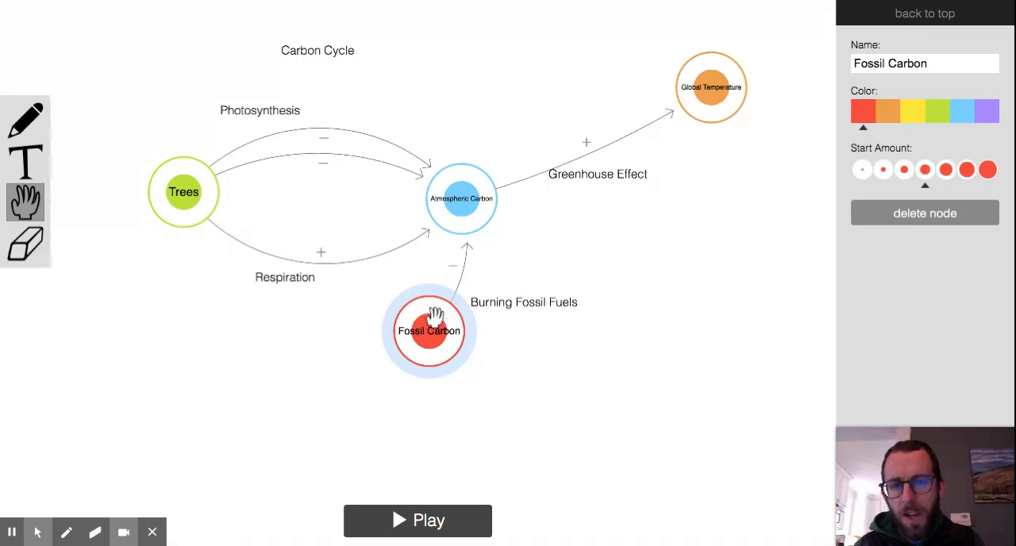
mouse_move(422, 365)
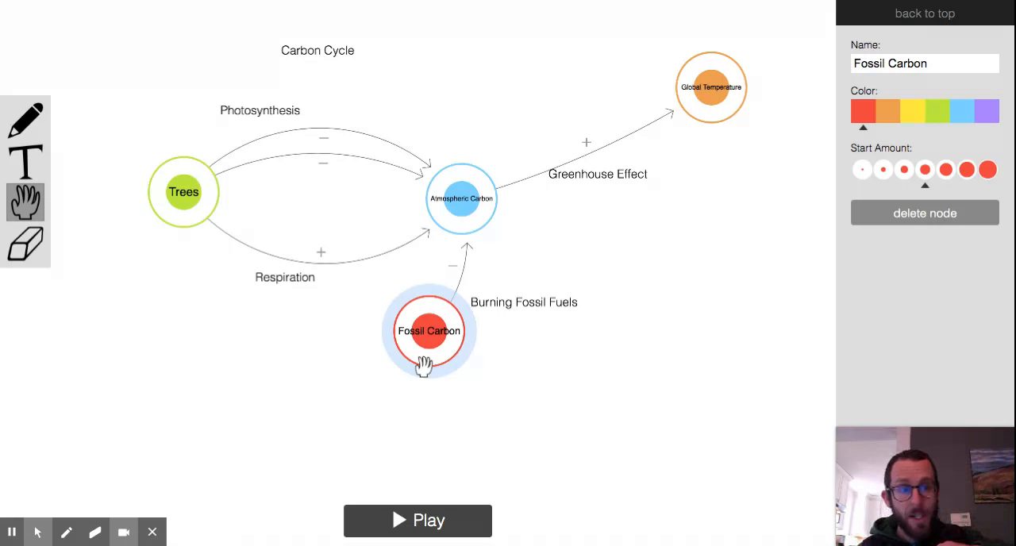
mouse_move(423, 365)
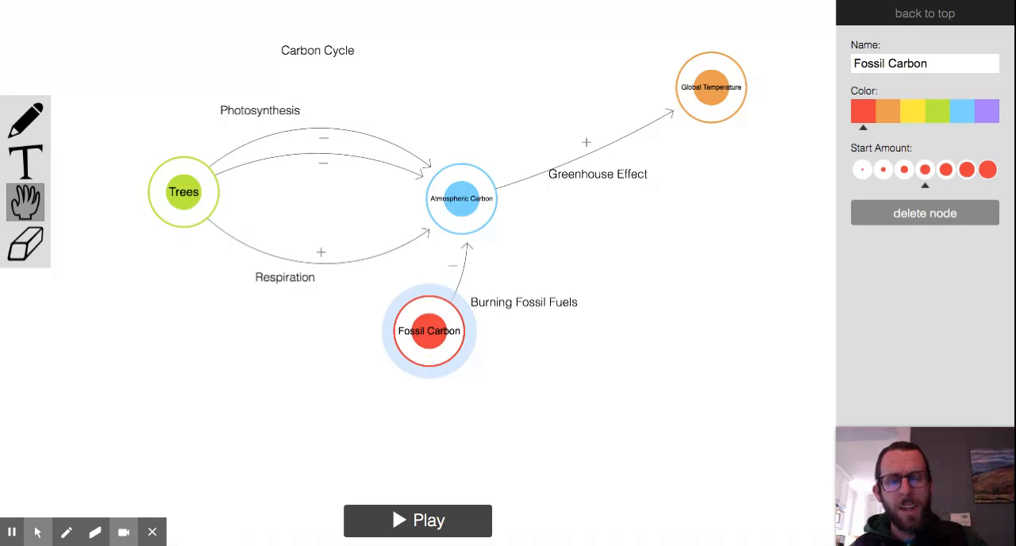
mouse_move(482, 260)
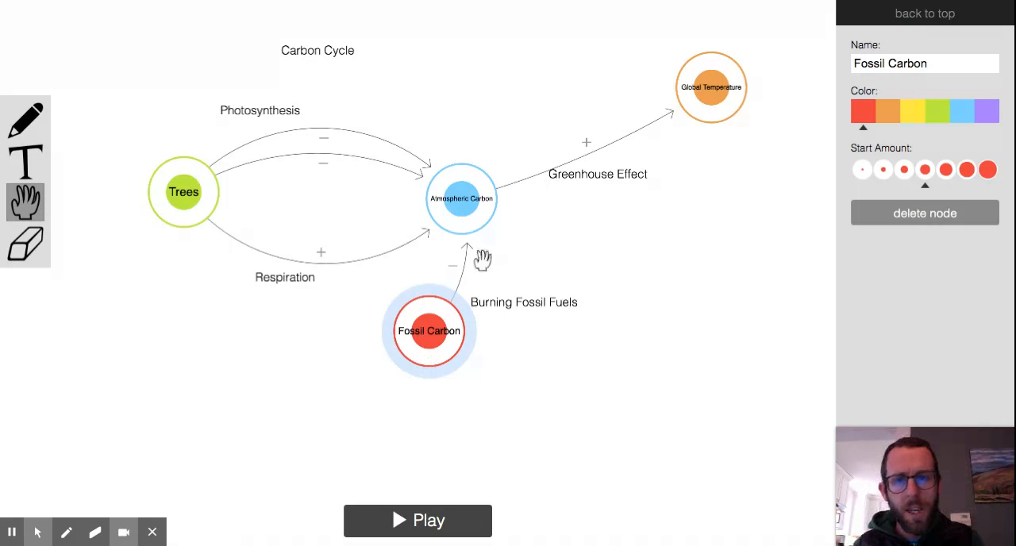
mouse_move(473, 230)
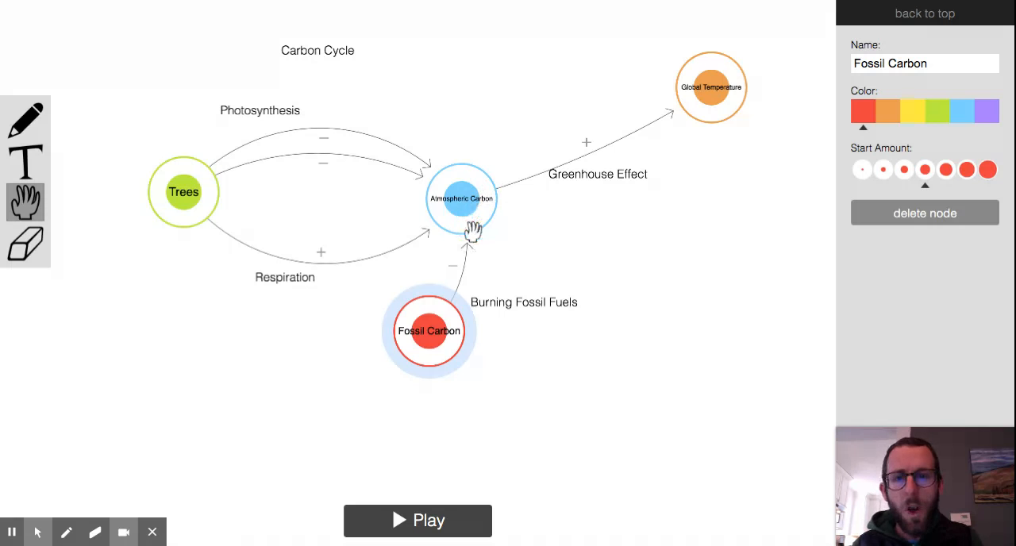
mouse_move(500, 191)
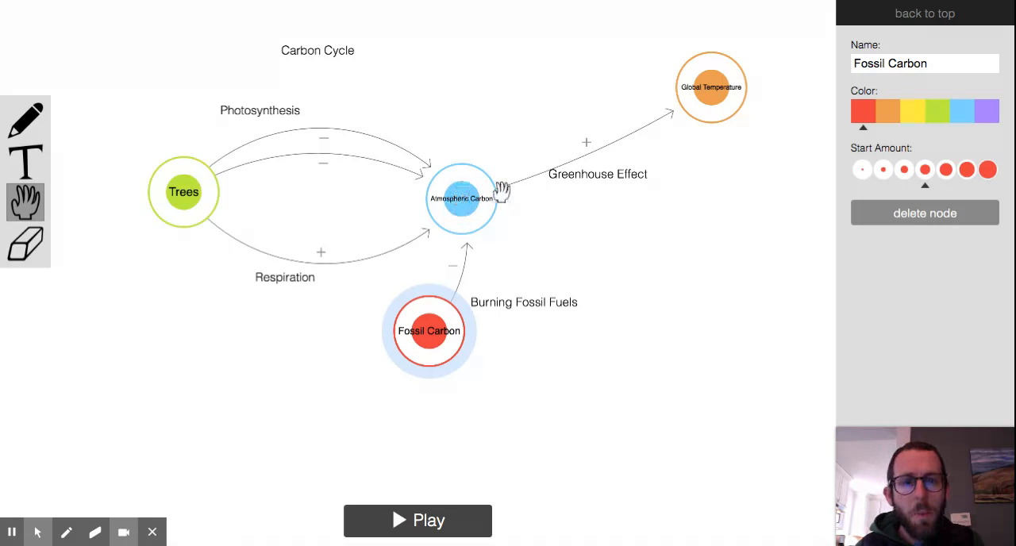
mouse_move(707, 92)
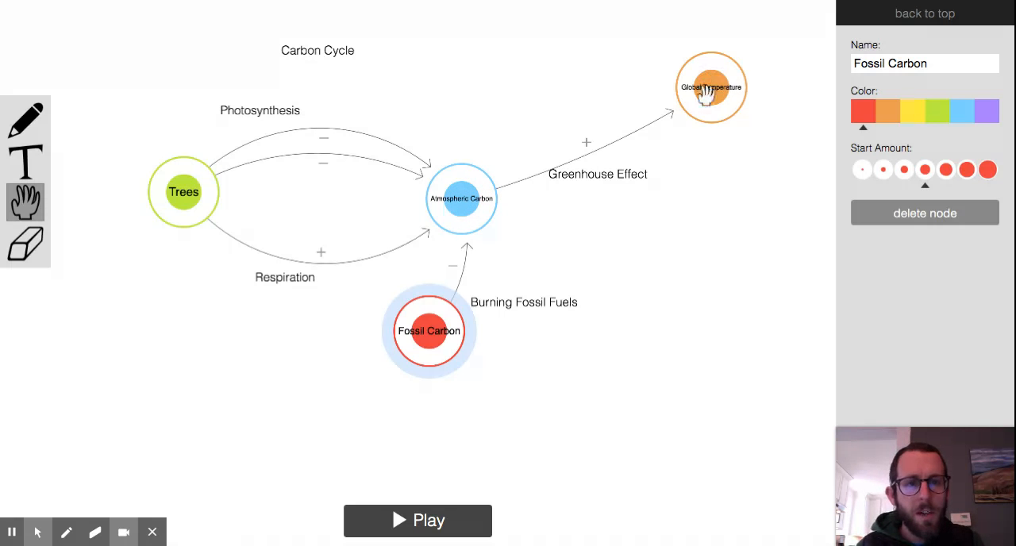
mouse_move(722, 124)
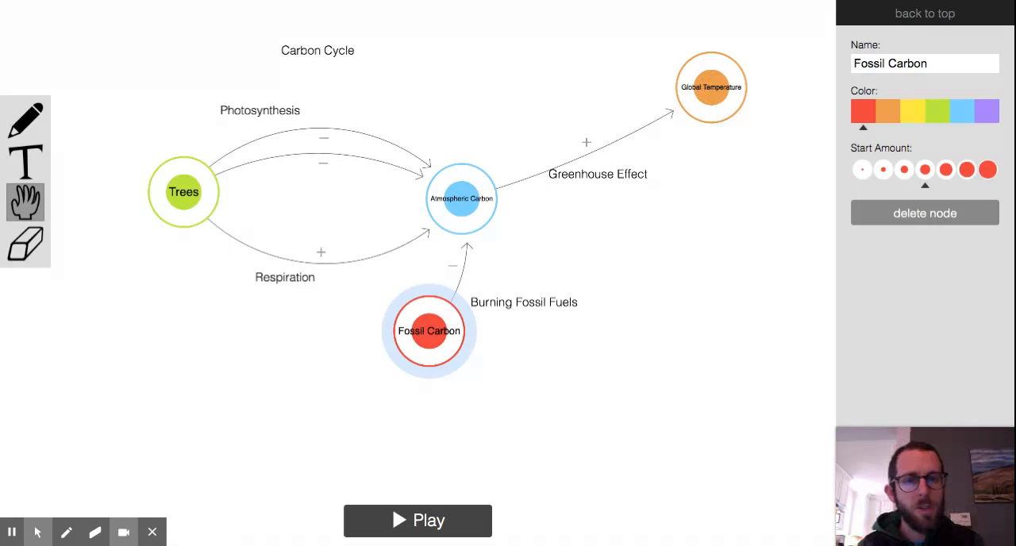
mouse_move(593, 169)
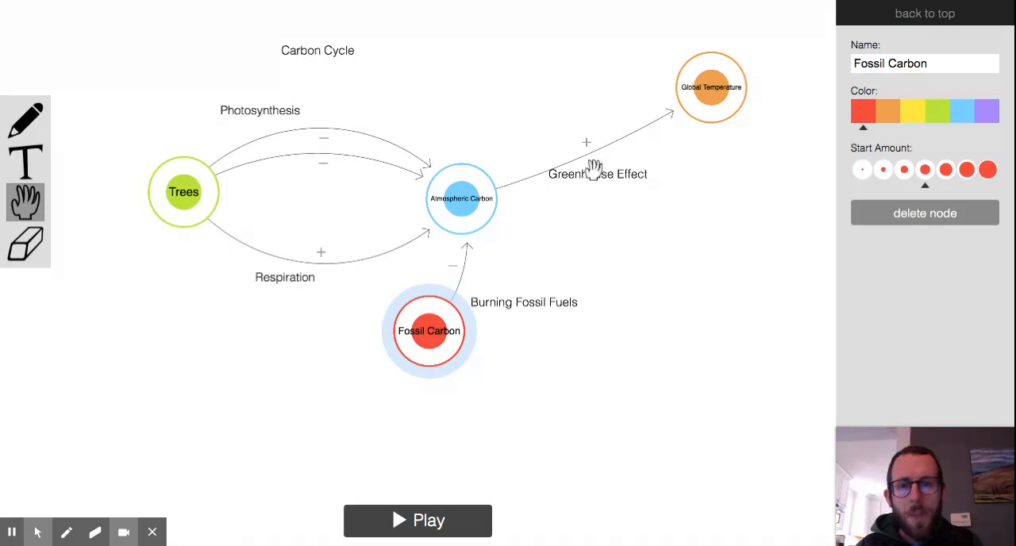
mouse_move(521, 232)
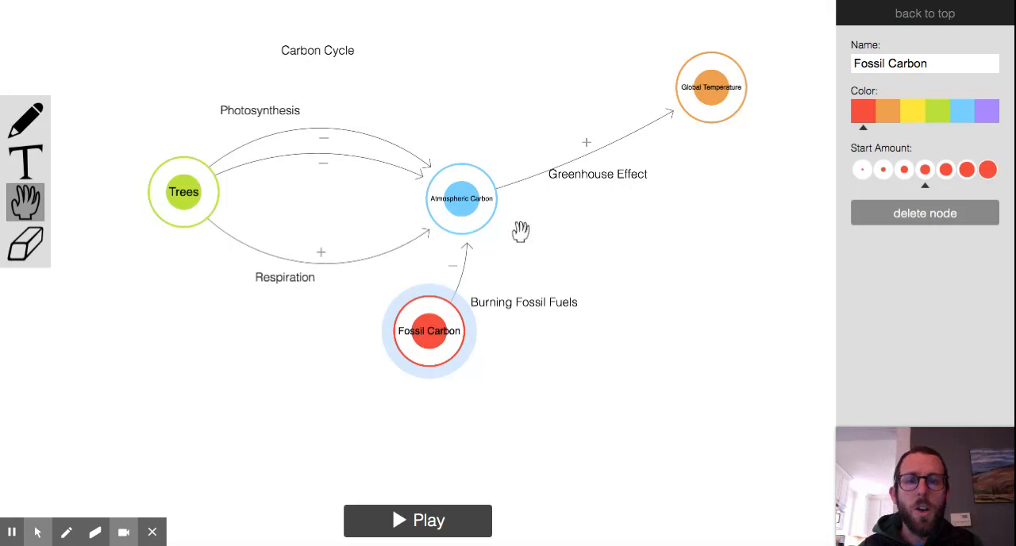
mouse_move(555, 248)
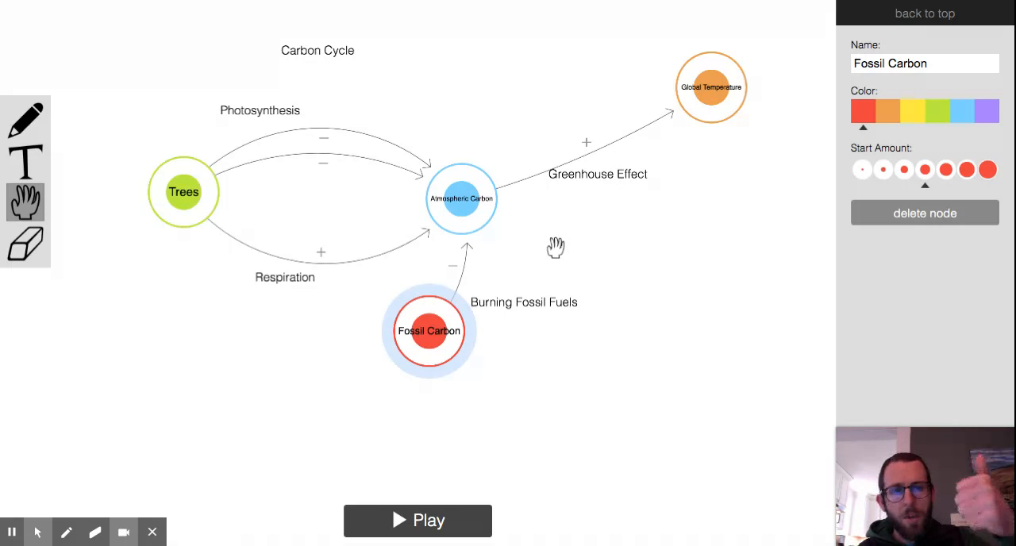
mouse_move(419, 520)
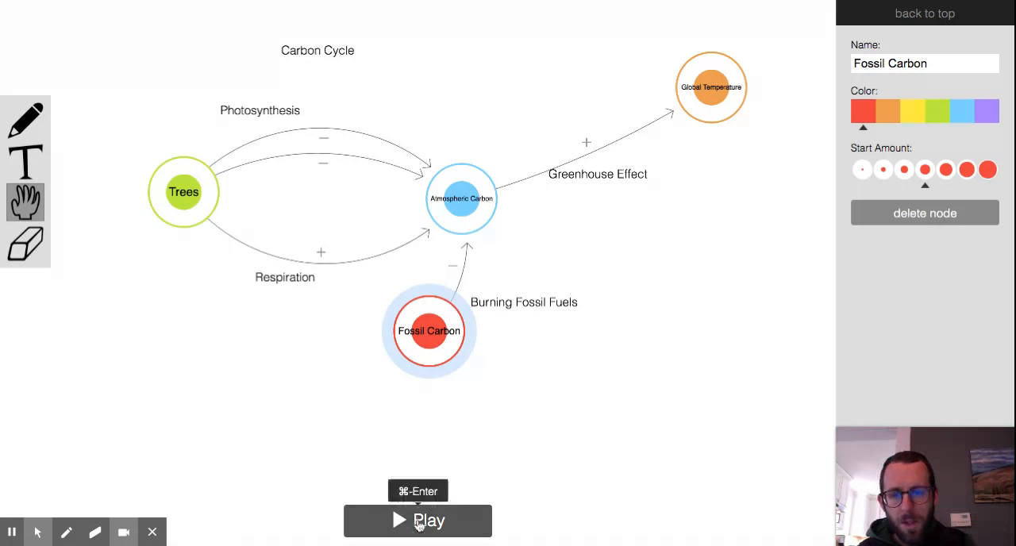
left_click(417, 521)
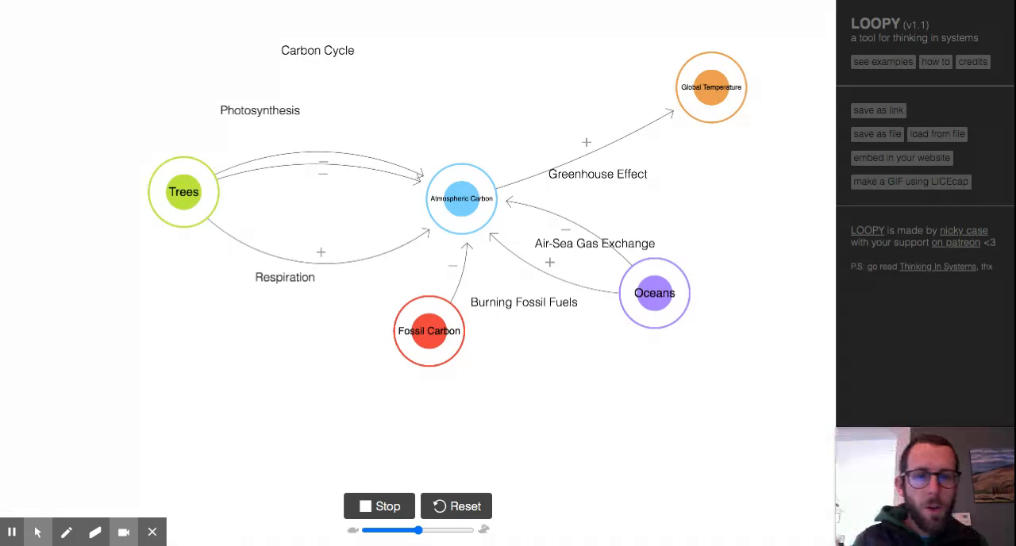
mouse_move(661, 322)
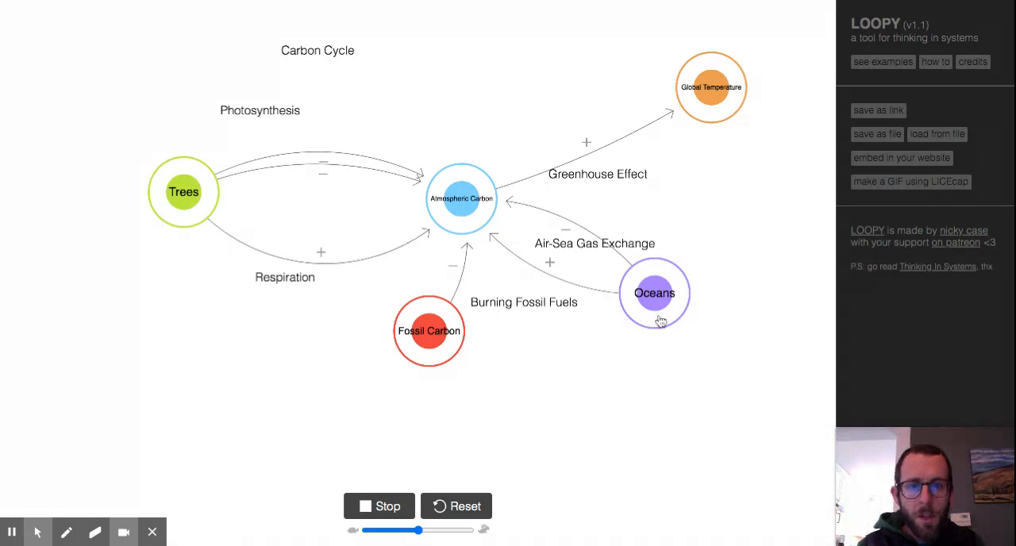
mouse_move(530, 279)
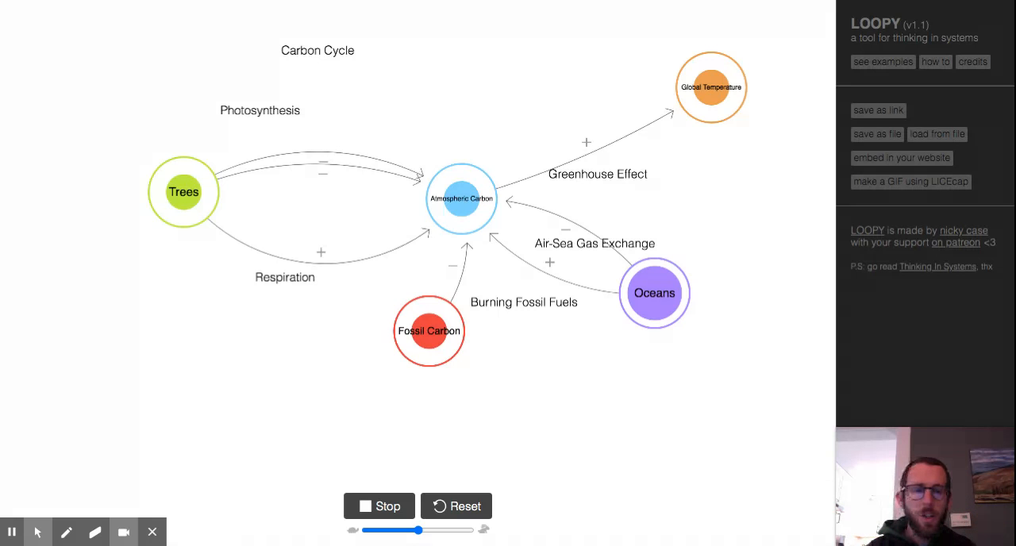
mouse_move(708, 257)
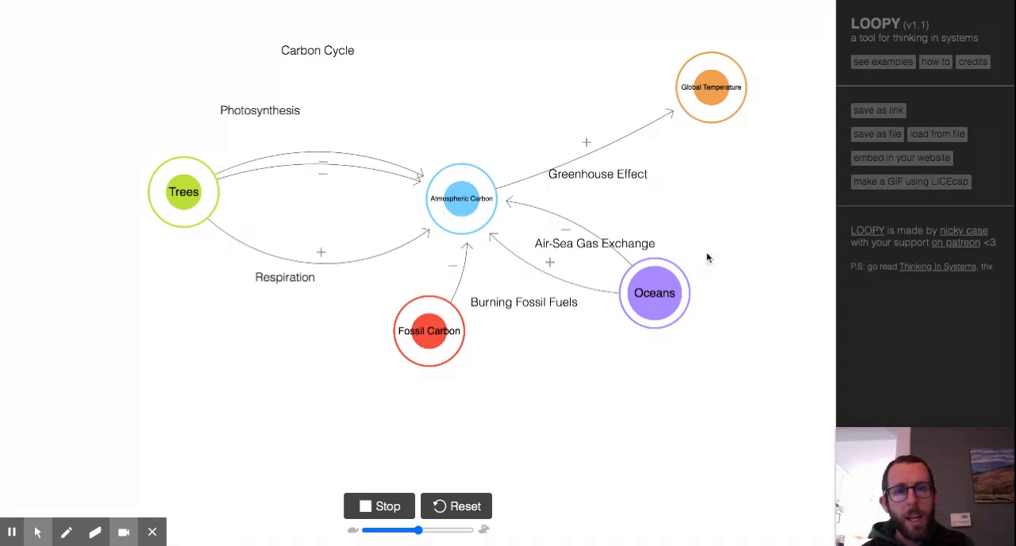
mouse_move(13, 532)
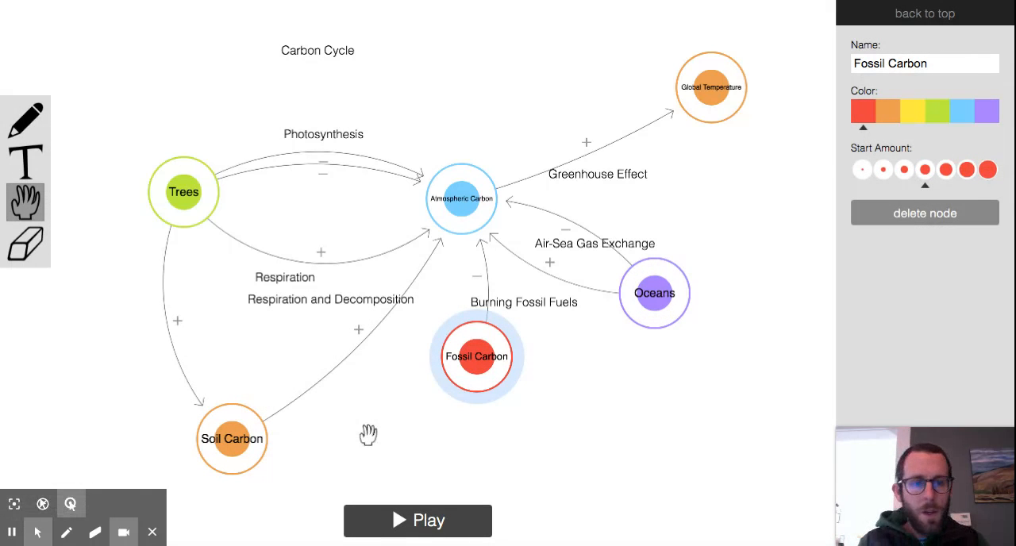
mouse_move(263, 442)
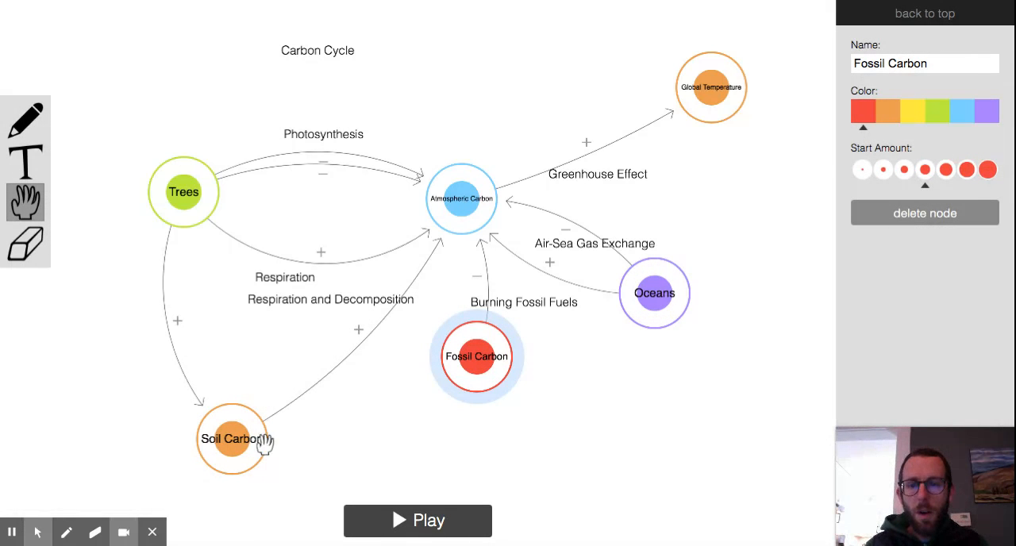
mouse_move(184, 199)
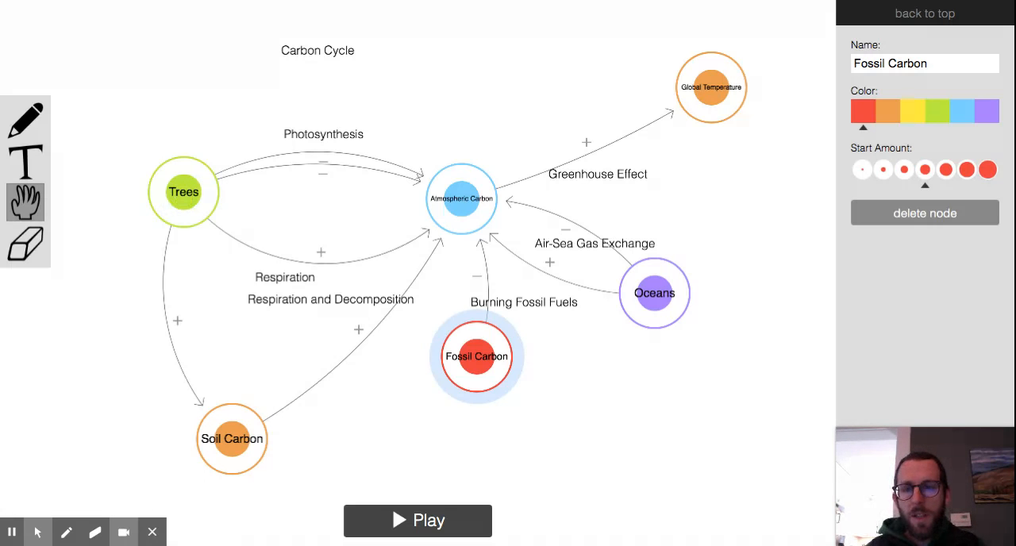
mouse_move(210, 448)
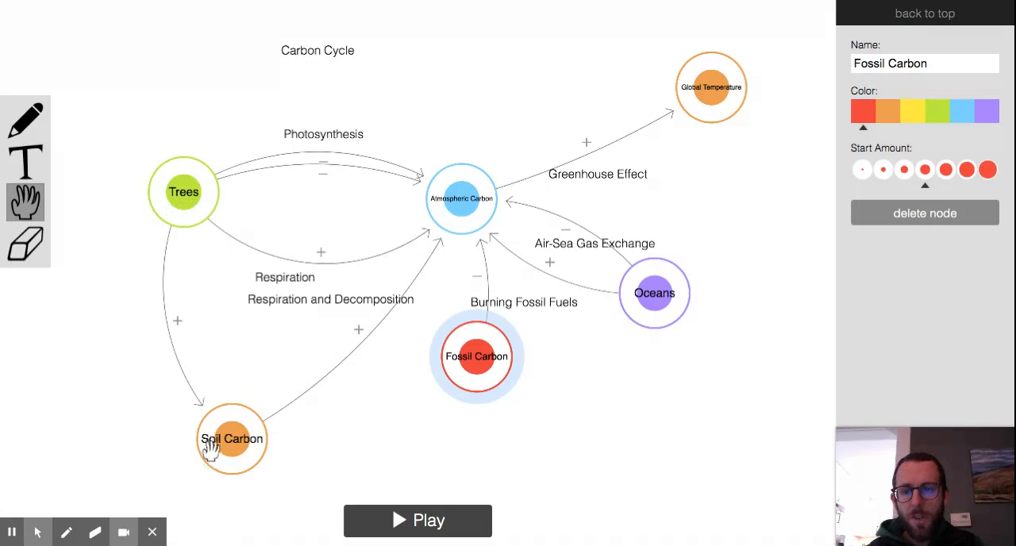
mouse_move(300, 324)
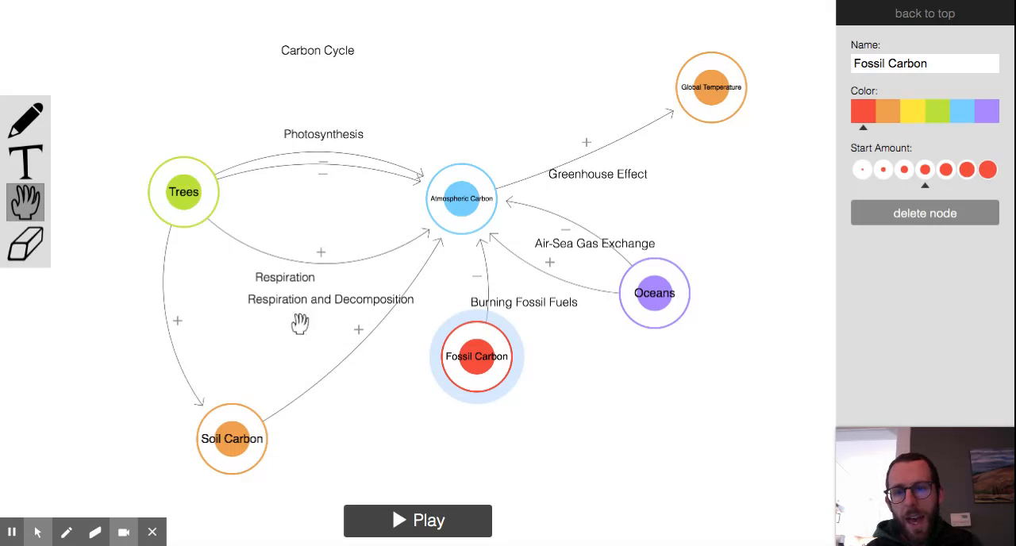
mouse_move(308, 310)
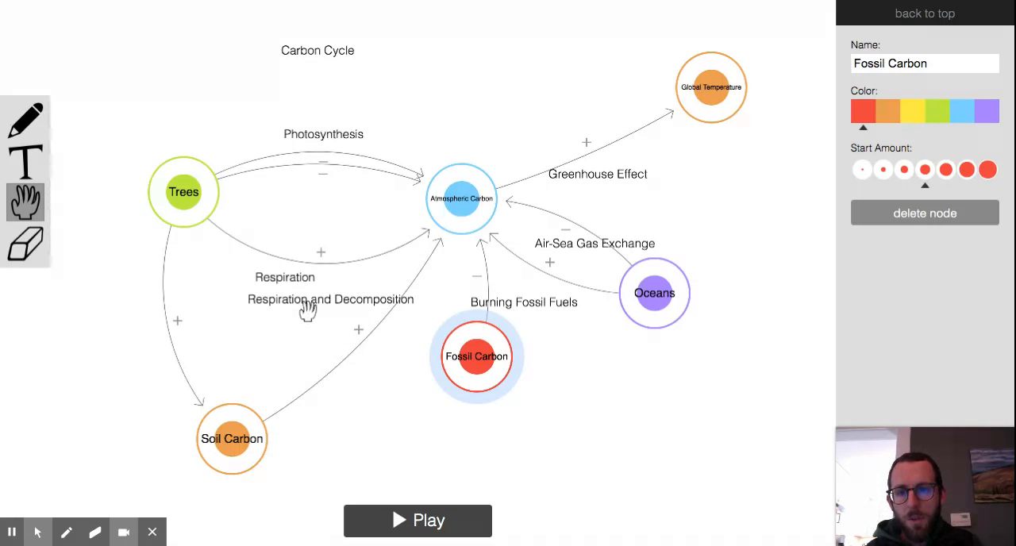
Drag the 'Respiration and Decomposition' label onto the Soil Carbon → Atmospheric Carbon arrow
left_click(330, 299)
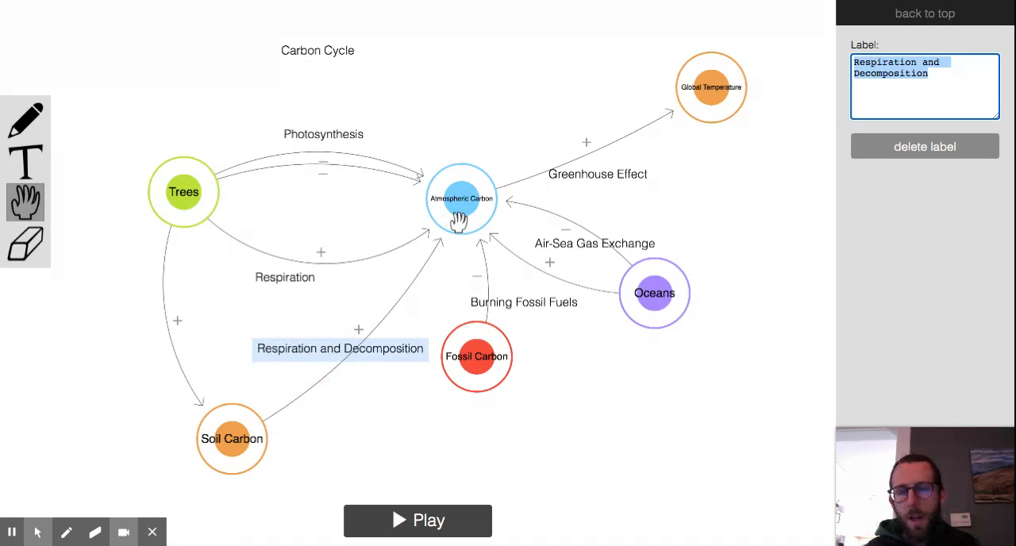
mouse_move(182, 287)
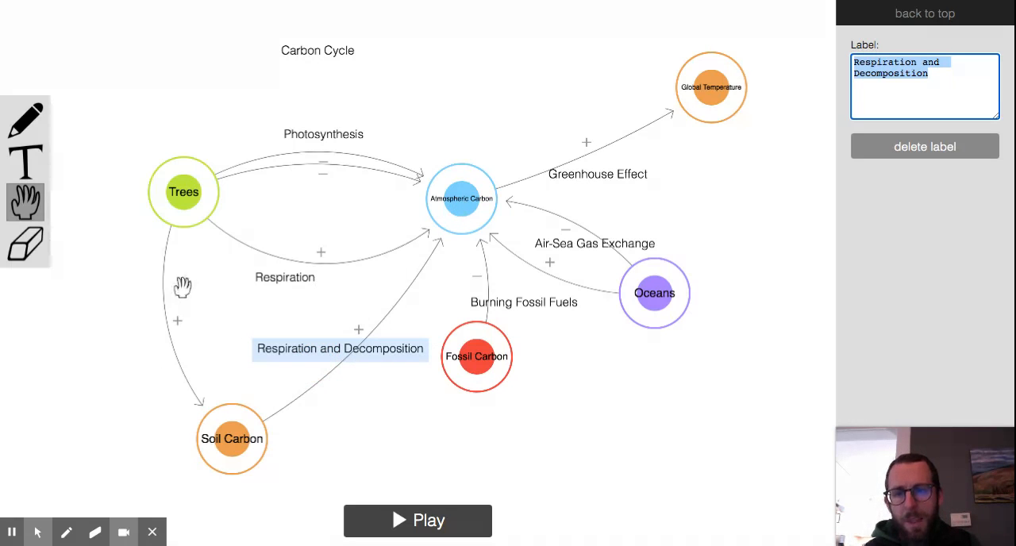
mouse_move(232, 273)
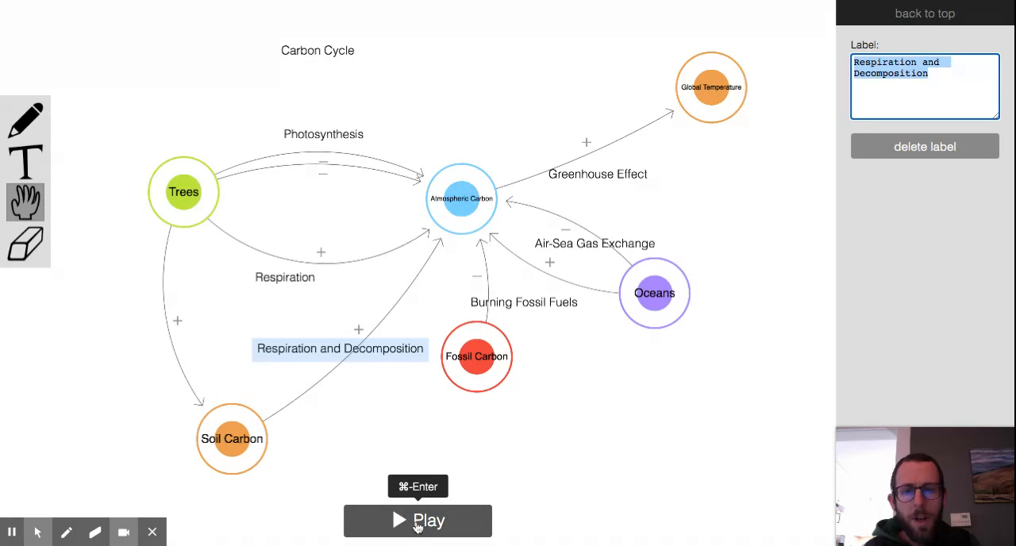
Play the simulation and increase the amount of Fossil Carbon to watch effects spread
left_click(417, 521)
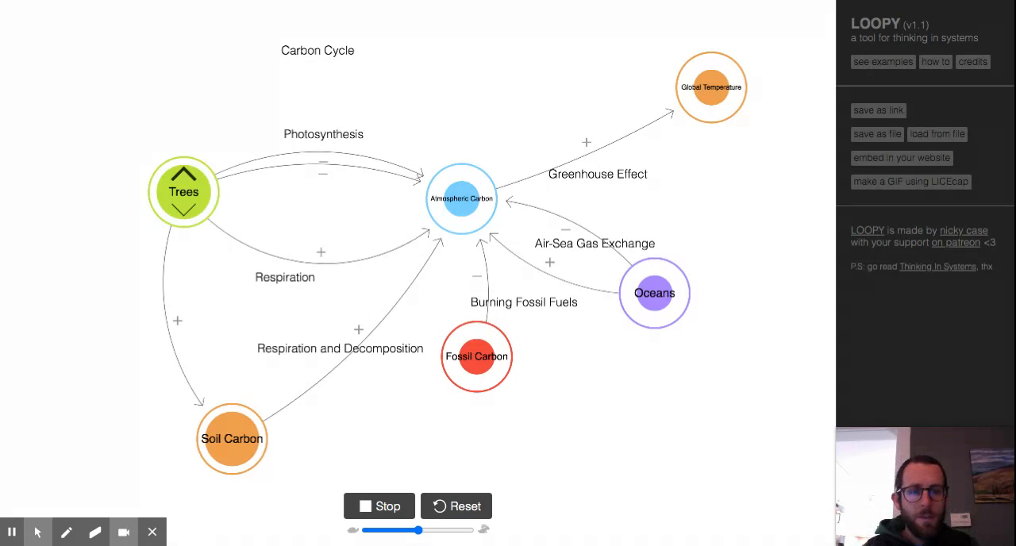
mouse_move(152, 228)
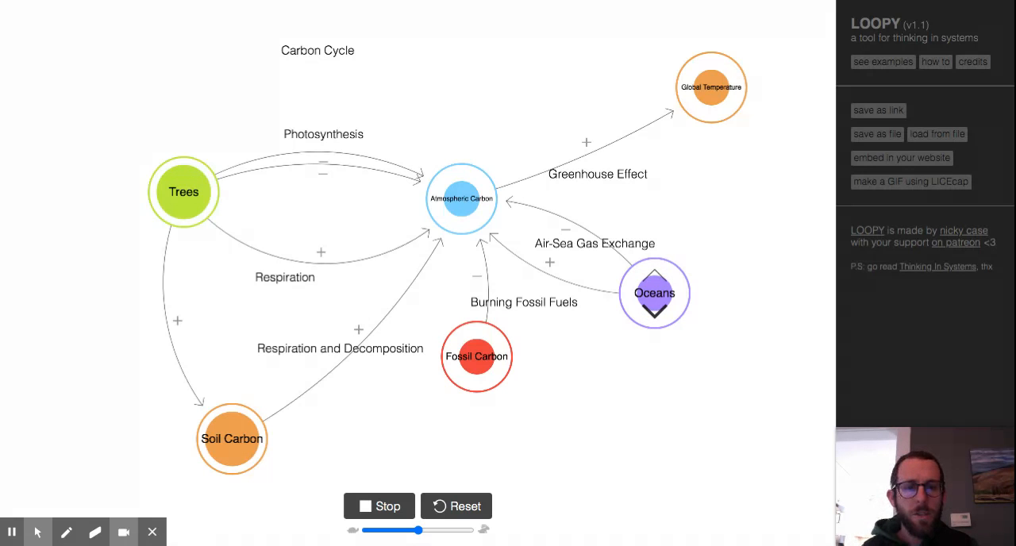
left_click(477, 358)
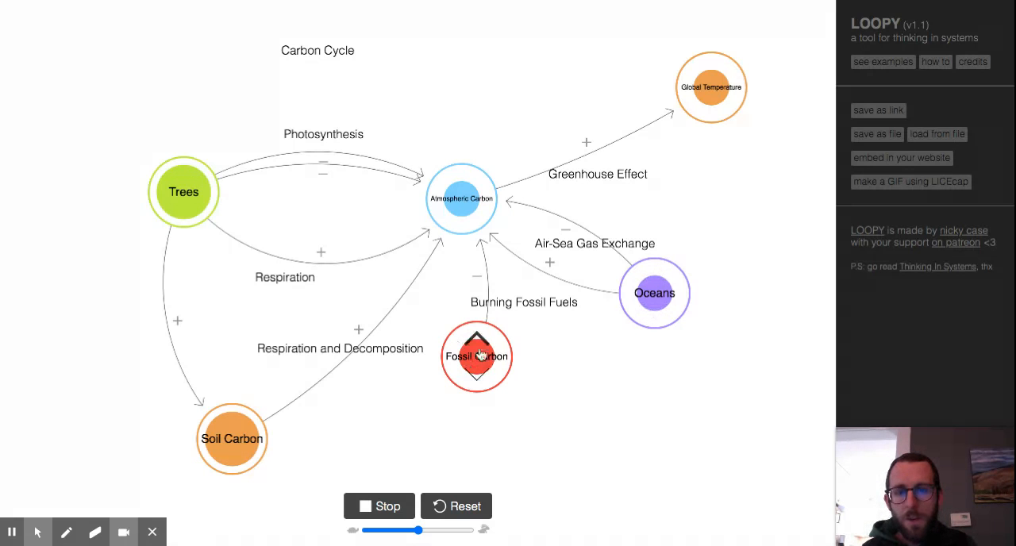
mouse_move(476, 343)
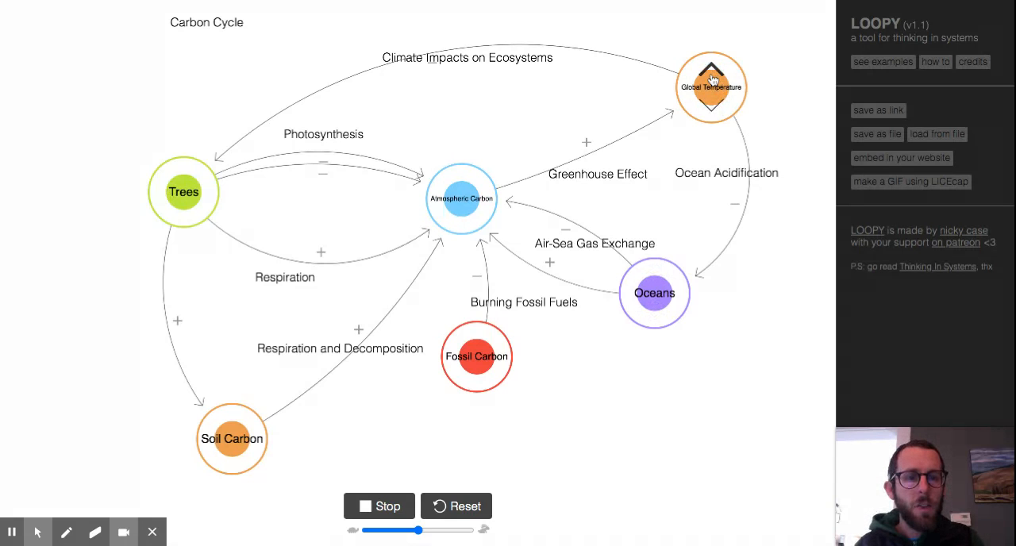
mouse_move(397, 51)
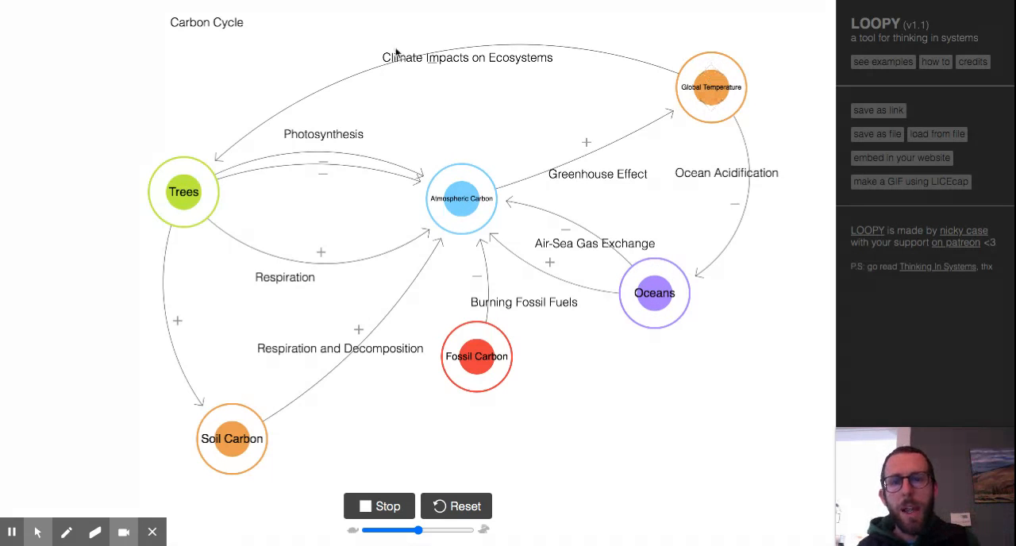
mouse_move(489, 70)
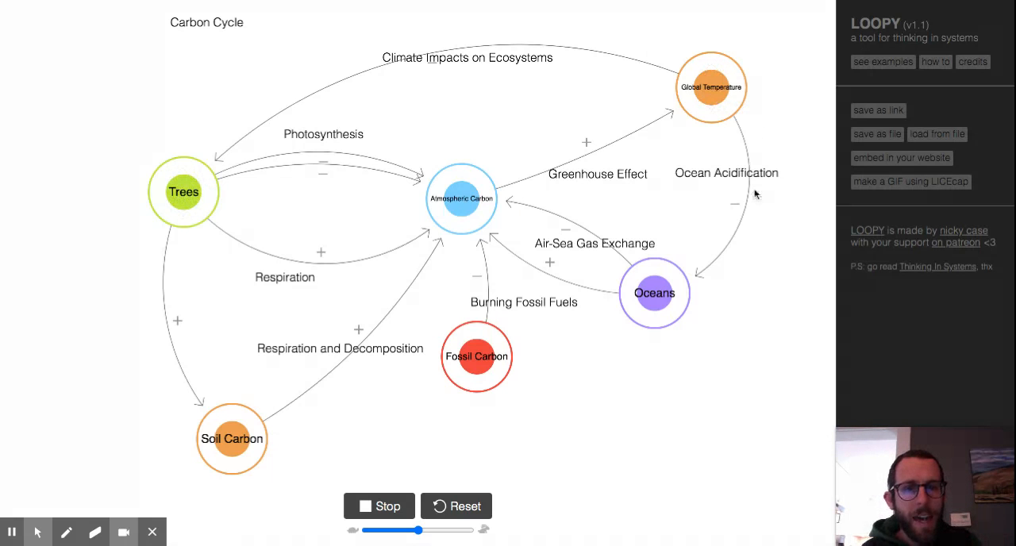
mouse_move(755, 268)
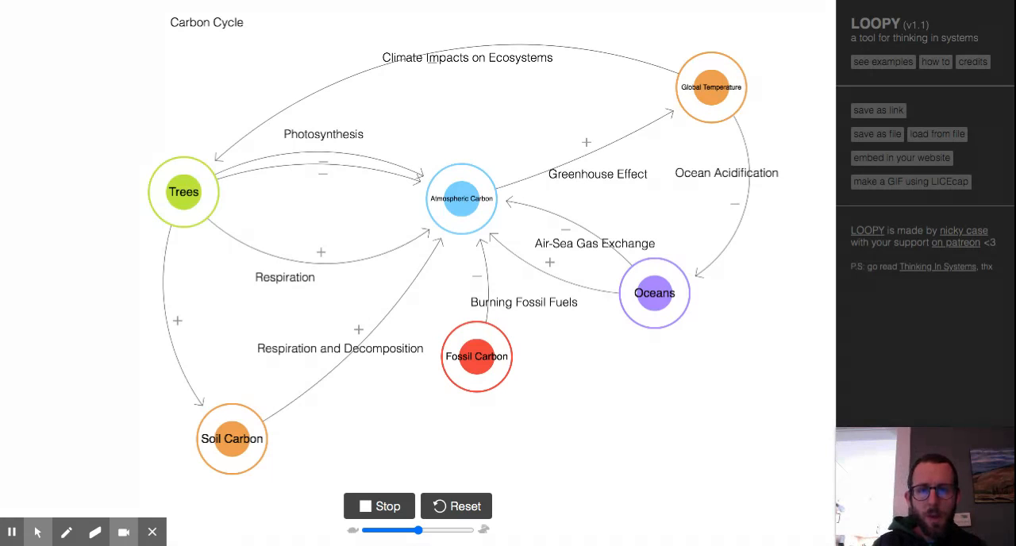
mouse_move(622, 387)
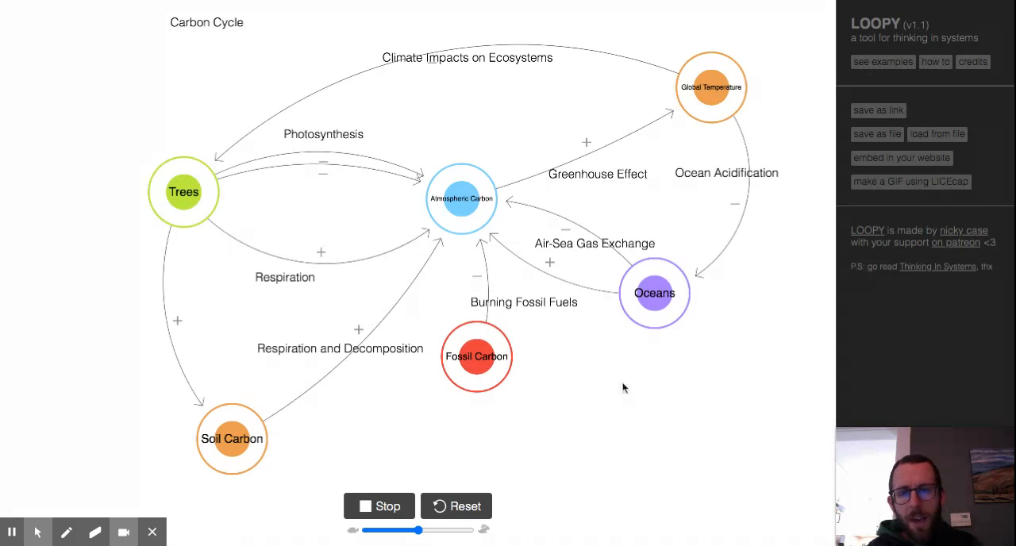
mouse_move(320, 359)
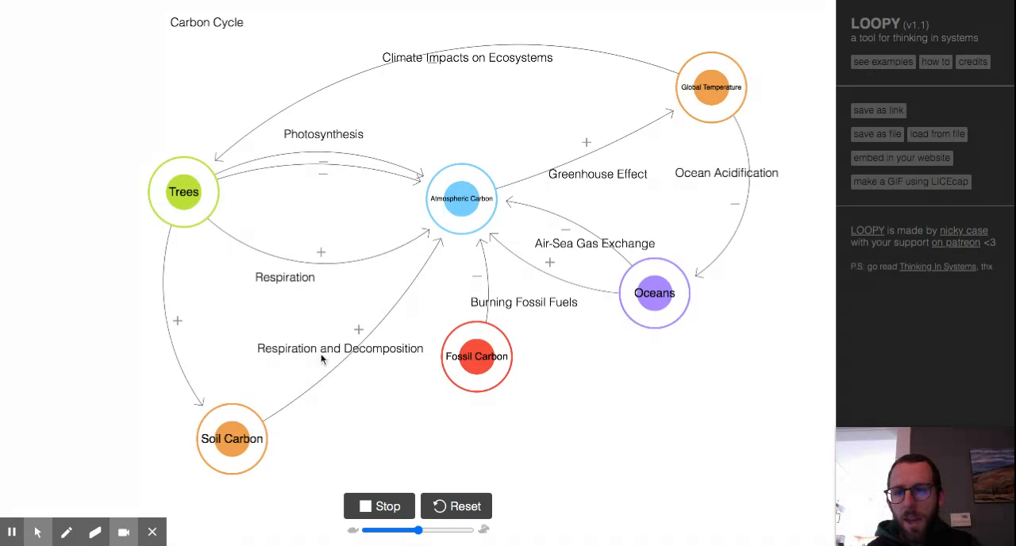
mouse_move(184, 190)
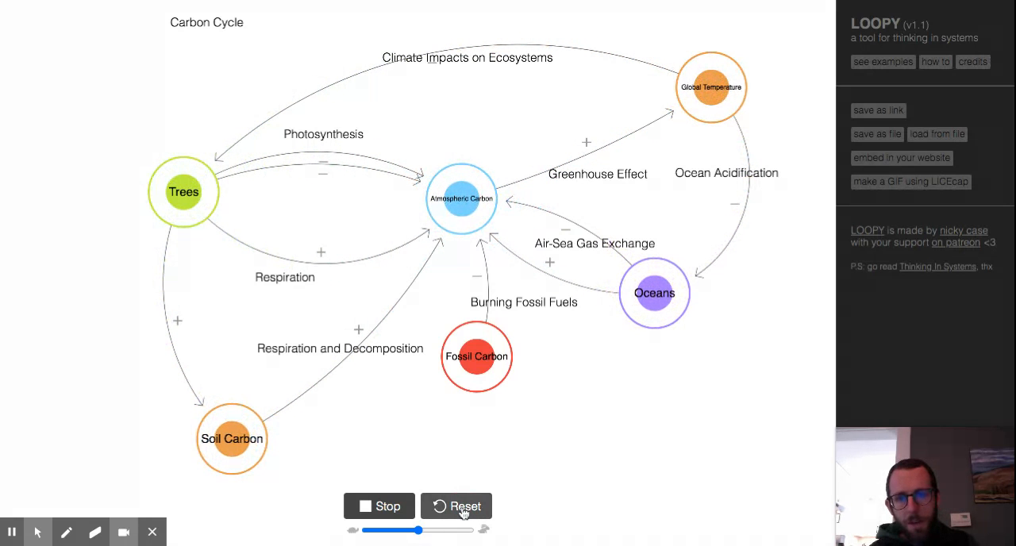
Reset the simulated amounts, then stop the simulation to return to editing
left_click(457, 507)
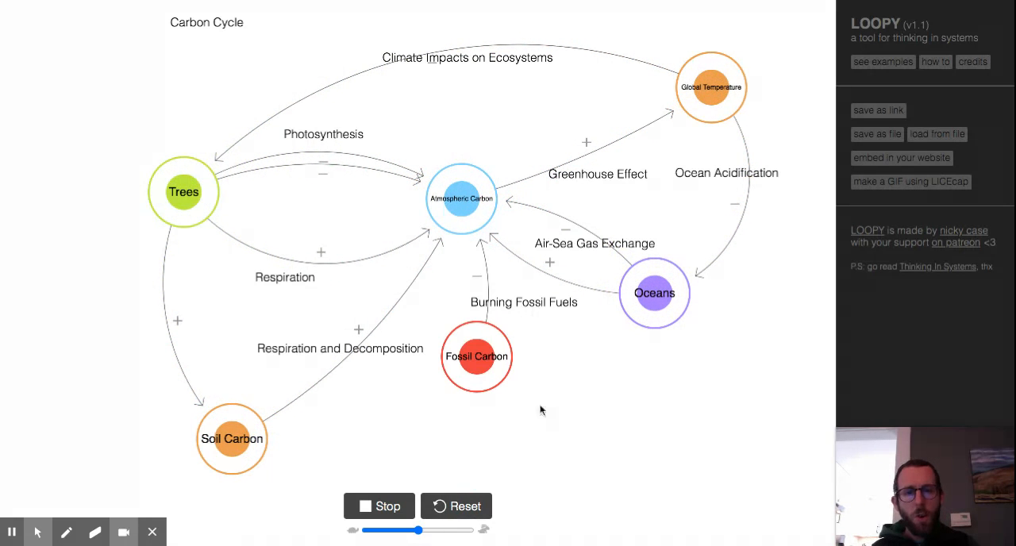
mouse_move(533, 419)
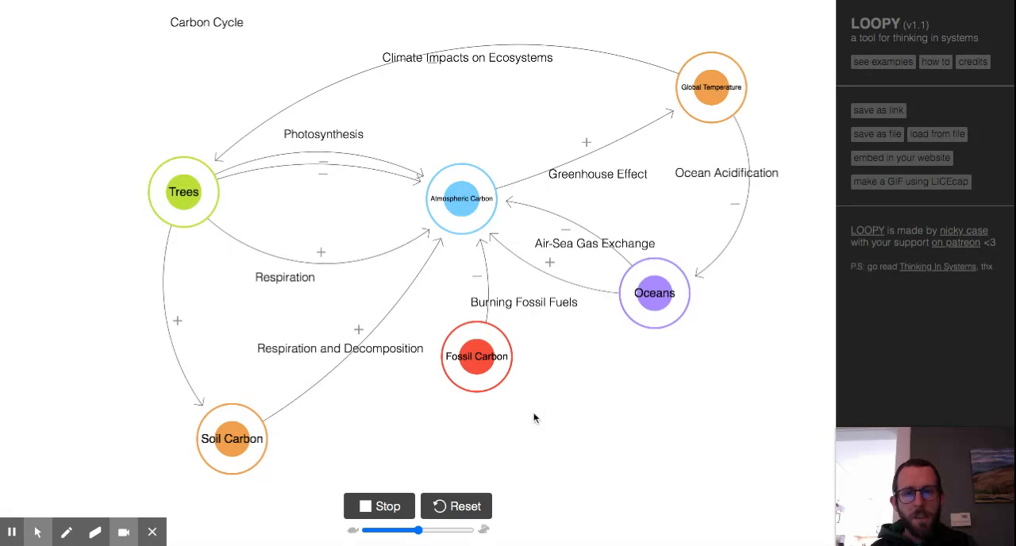
left_click(476, 357)
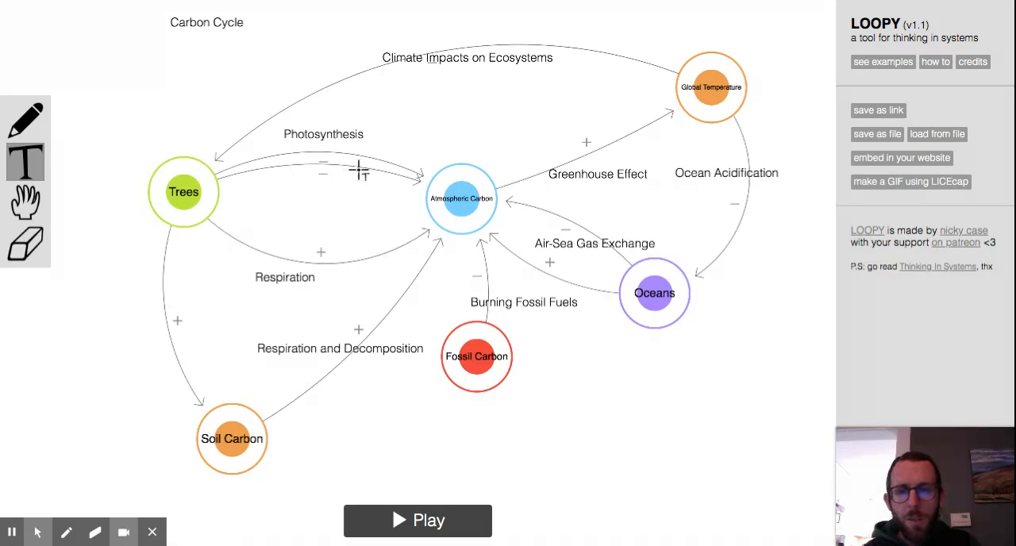
mouse_move(25, 162)
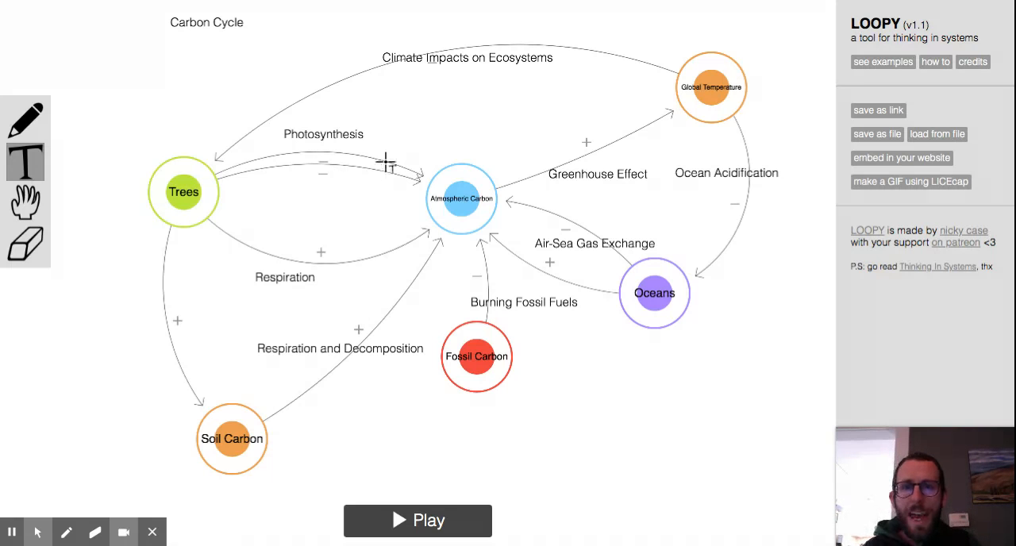
mouse_move(230, 162)
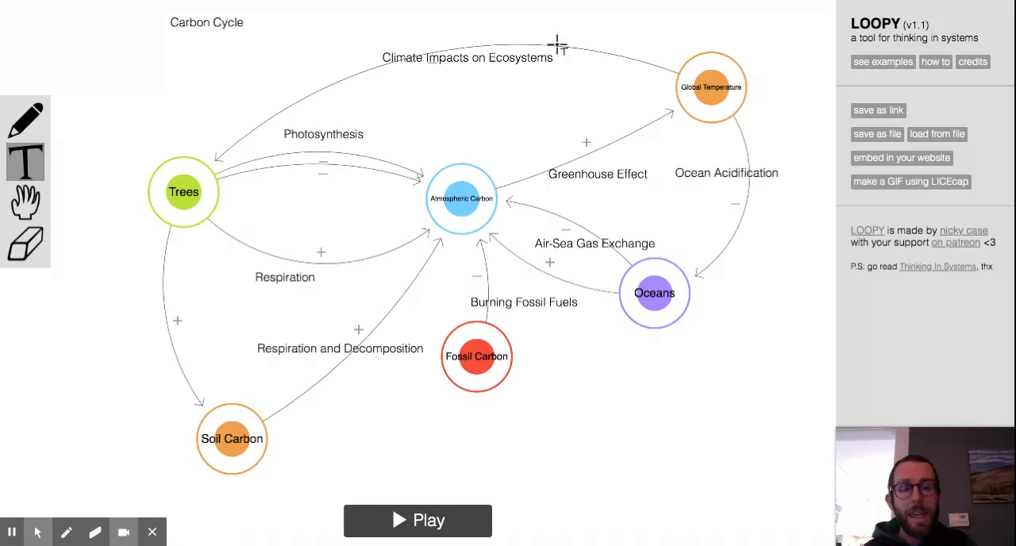
mouse_move(198, 179)
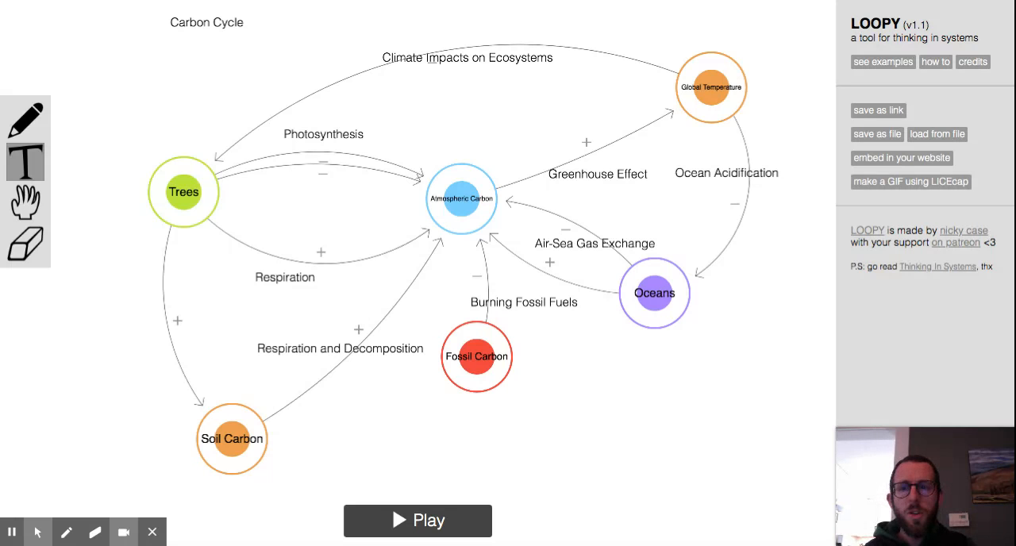
mouse_move(73, 413)
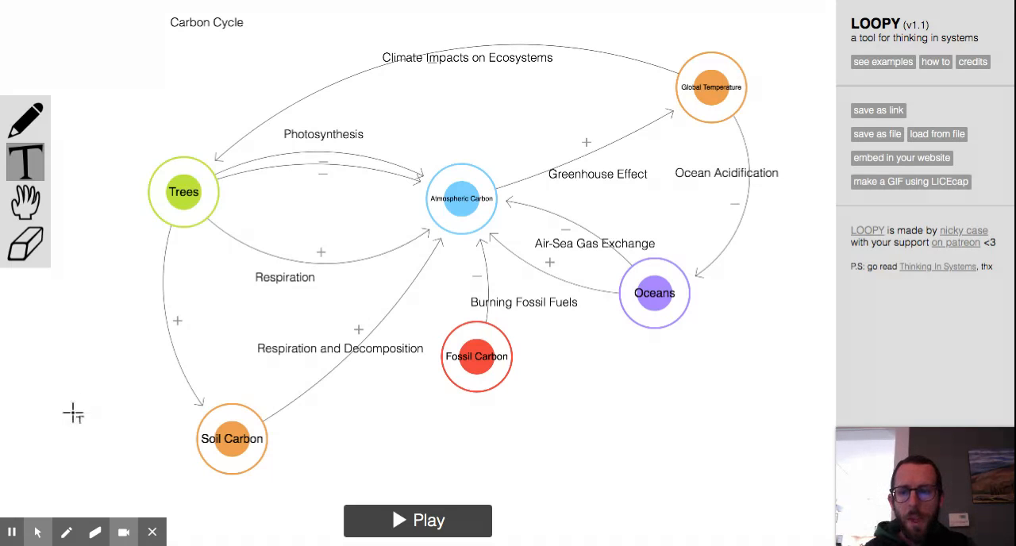